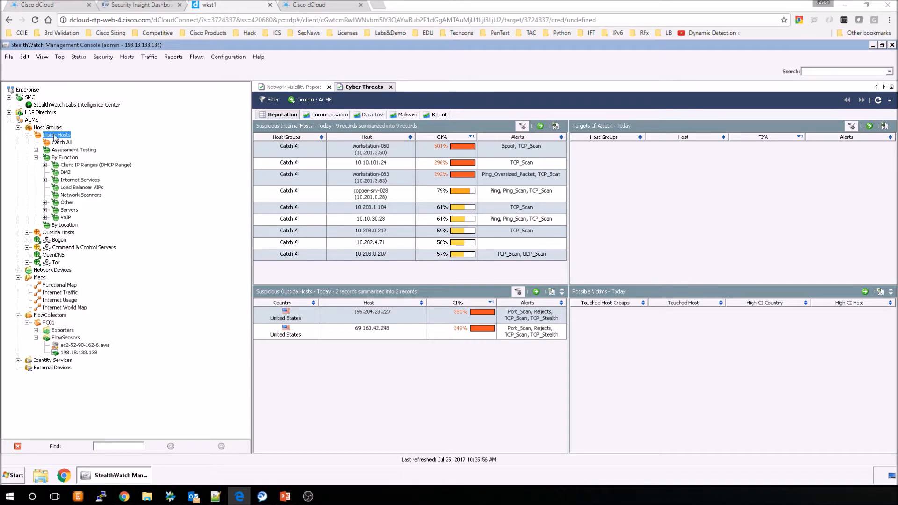
mouse_move(56, 135)
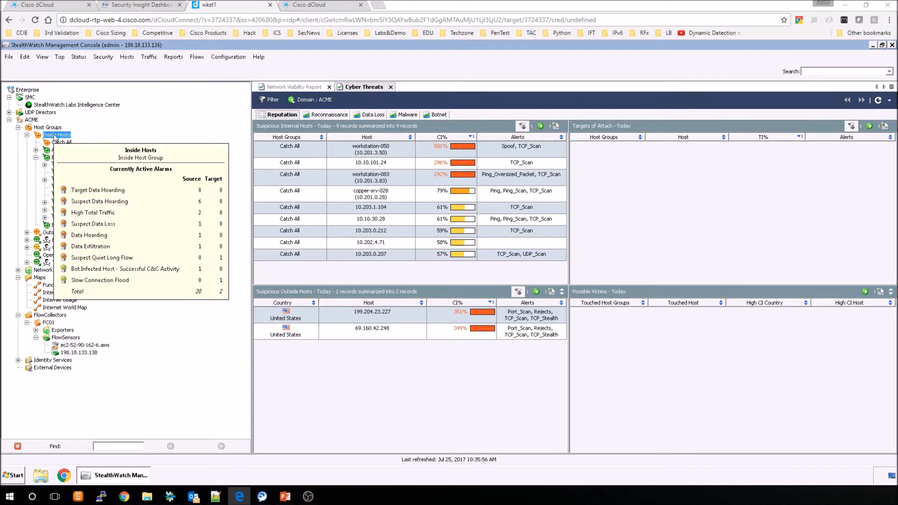
- Open the Flow Table of recent flows for the Inside Hosts host group
right_click(57, 135)
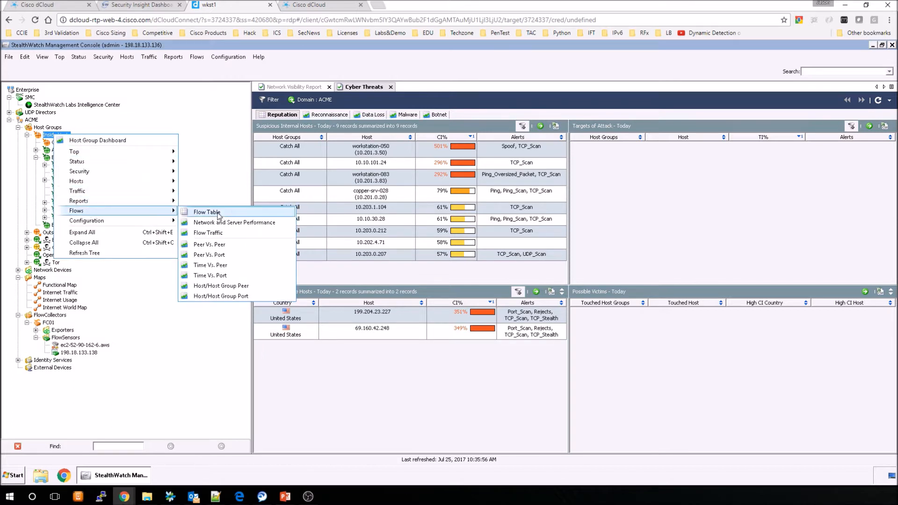
left_click(207, 212)
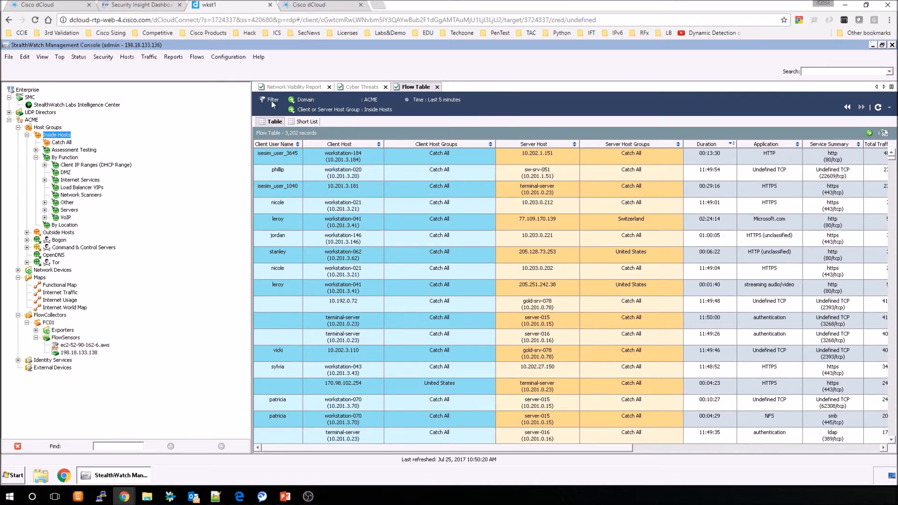
- Open the Flow Table filter and keep the 'For the last' five-minute time range
left_click(273, 99)
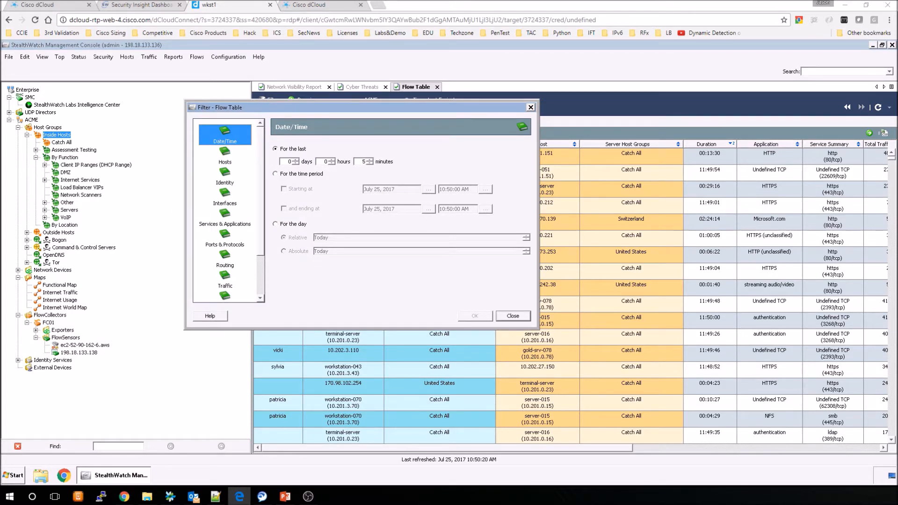
mouse_move(312, 166)
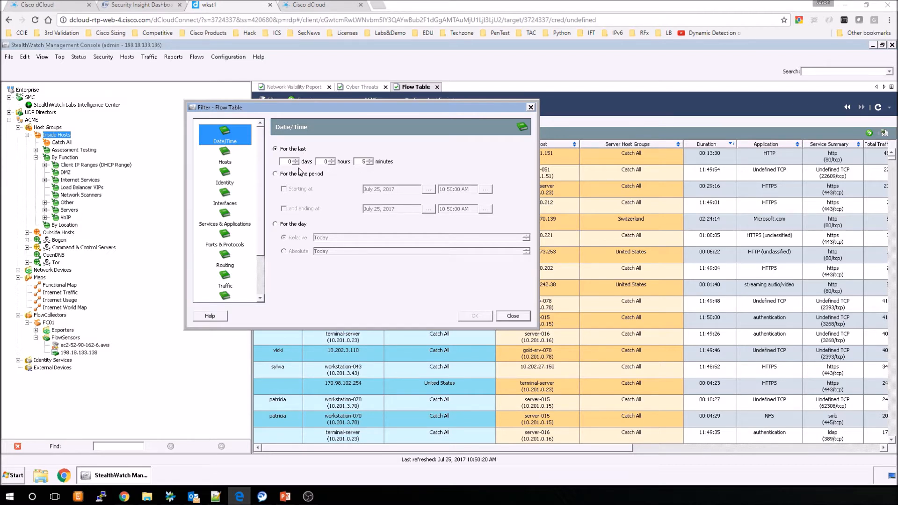
left_click(275, 174)
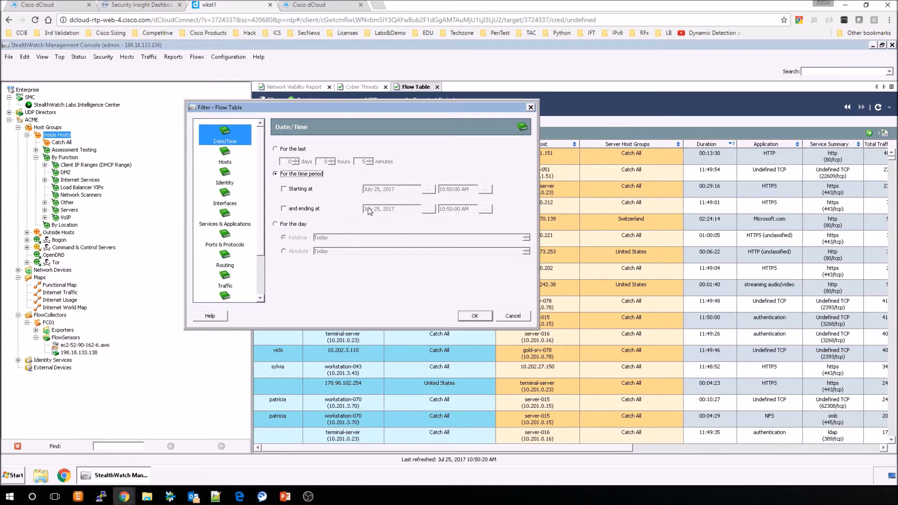
mouse_move(426, 205)
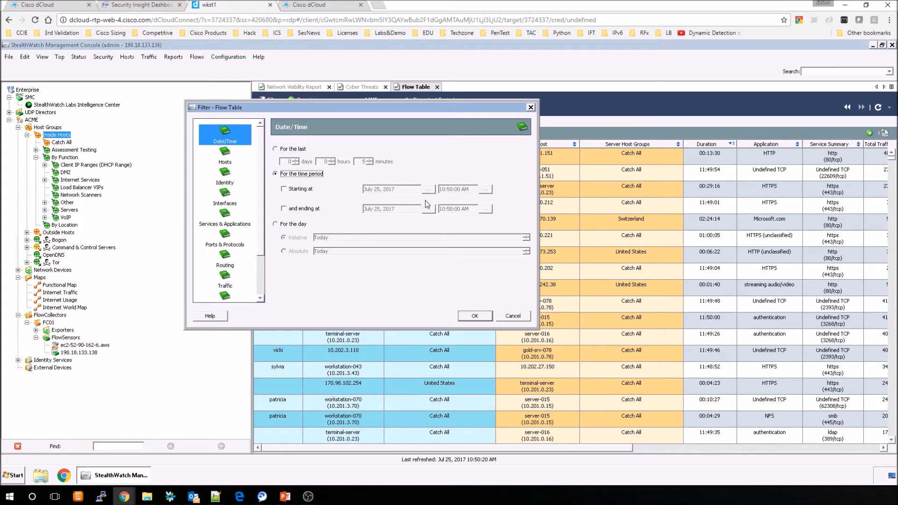
left_click(278, 224)
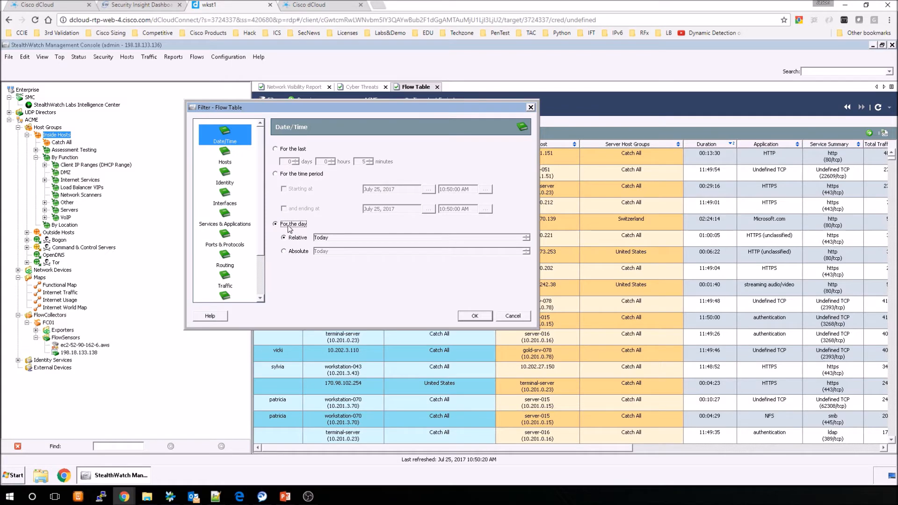
left_click(276, 148)
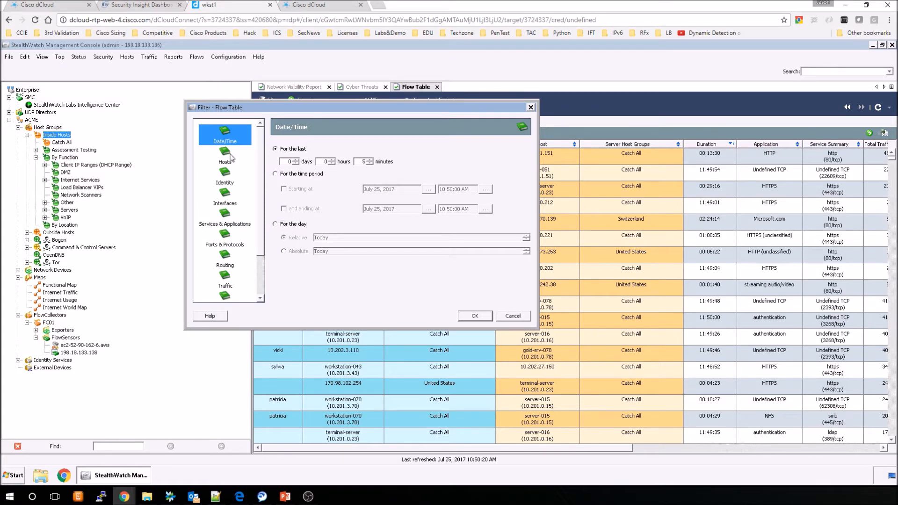
- On the Hosts page, keep Client or Server Host included by Inside Hosts host group
left_click(224, 171)
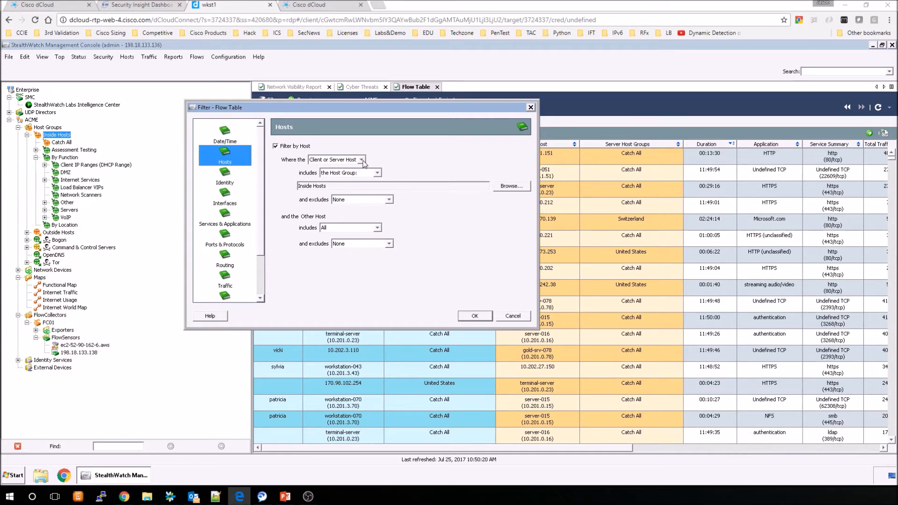
left_click(362, 160)
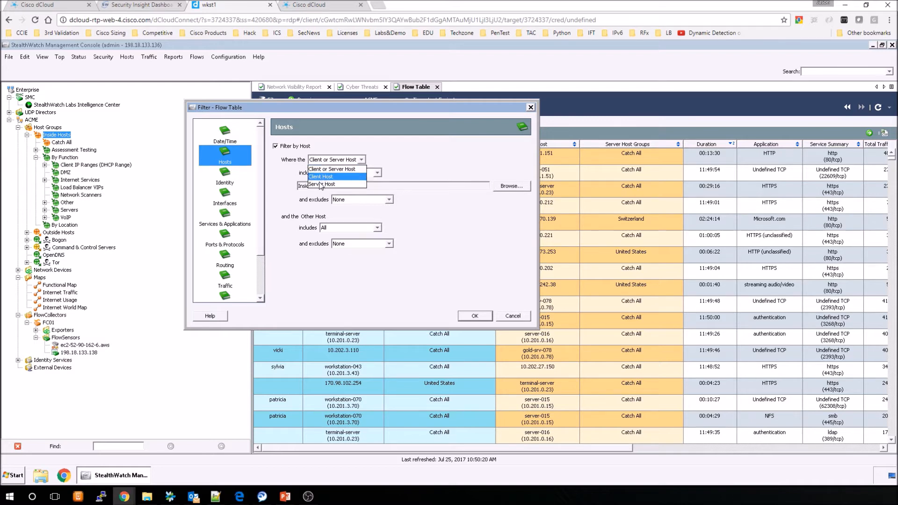
left_click(334, 169)
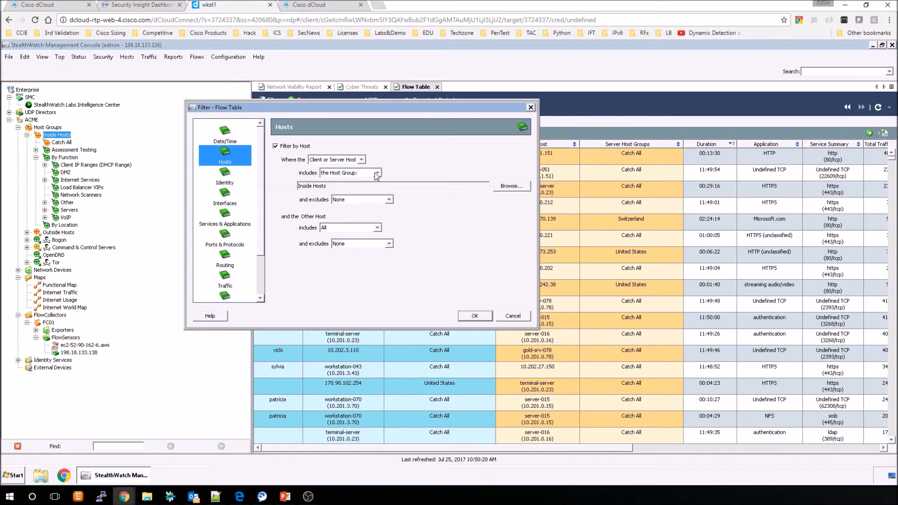
left_click(379, 173)
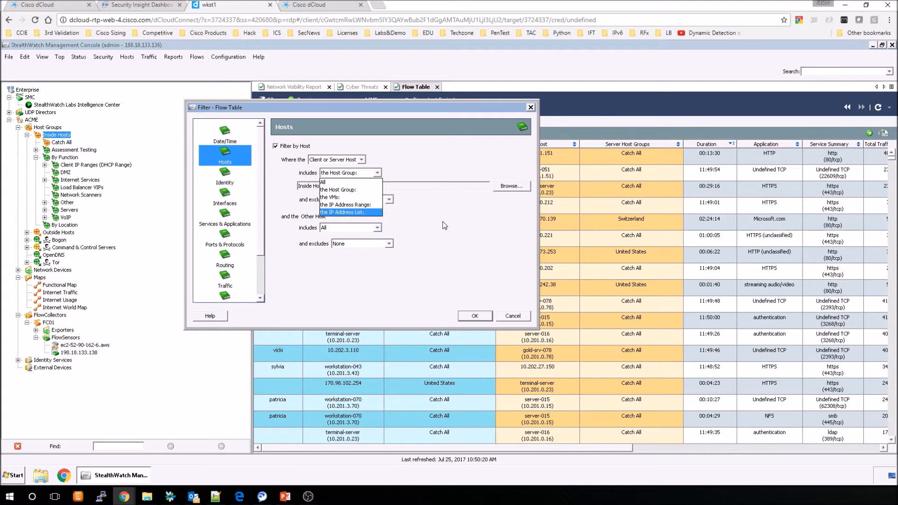
left_click(338, 190)
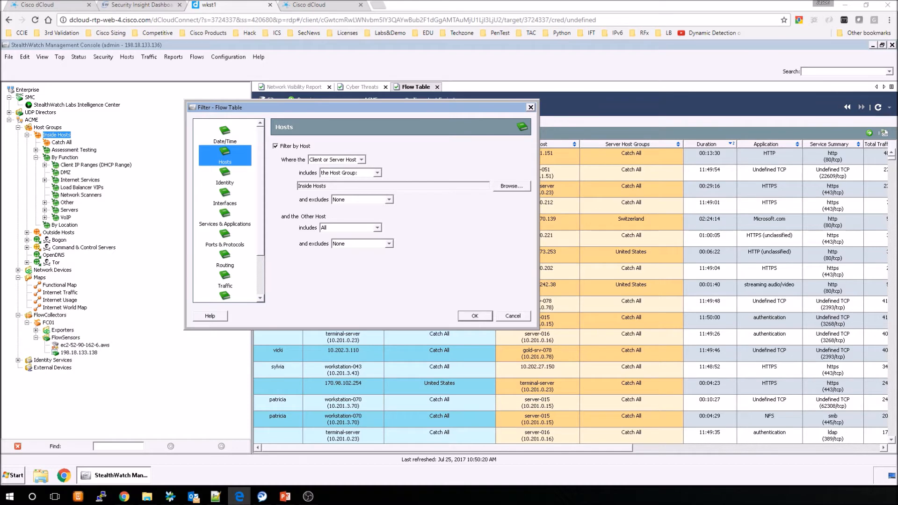
mouse_move(225, 182)
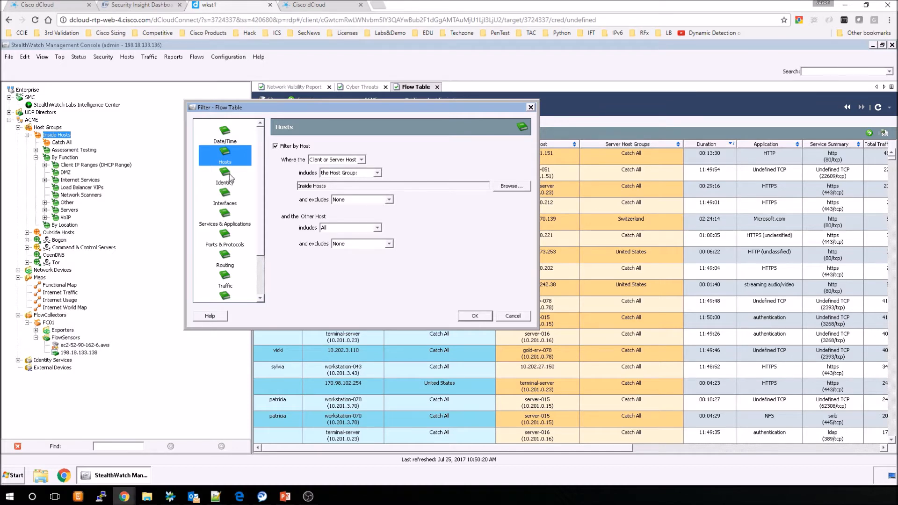
- Enable Filter by Client User Name and enter a comma-separated list like 'jsmith,bob,'
left_click(224, 176)
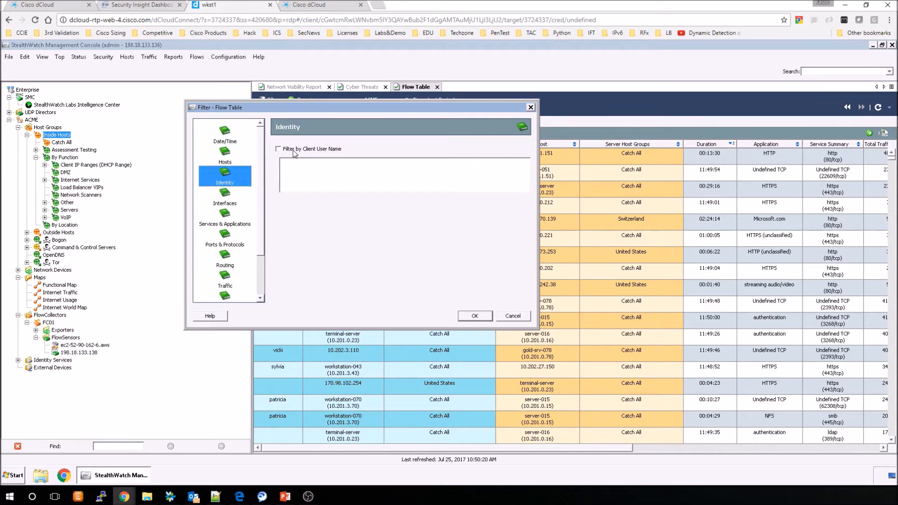
left_click(278, 149)
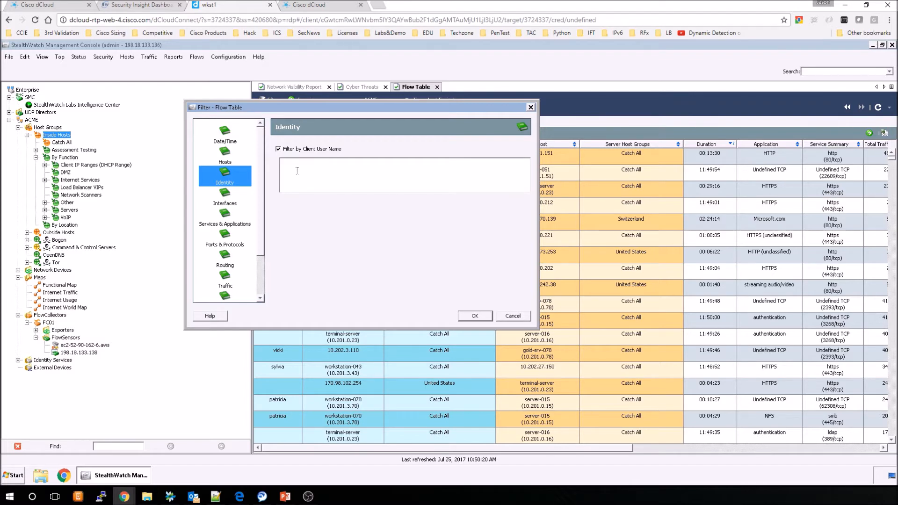
type("h*")
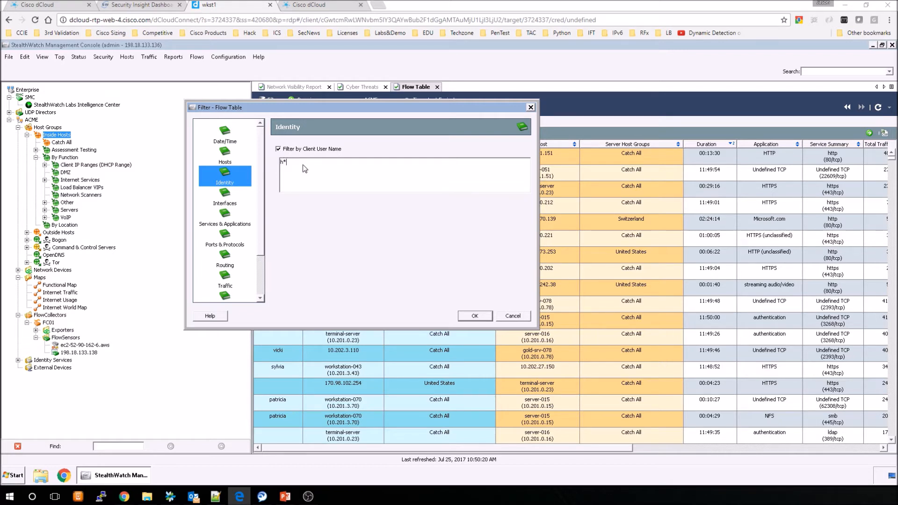
key("Backspace")
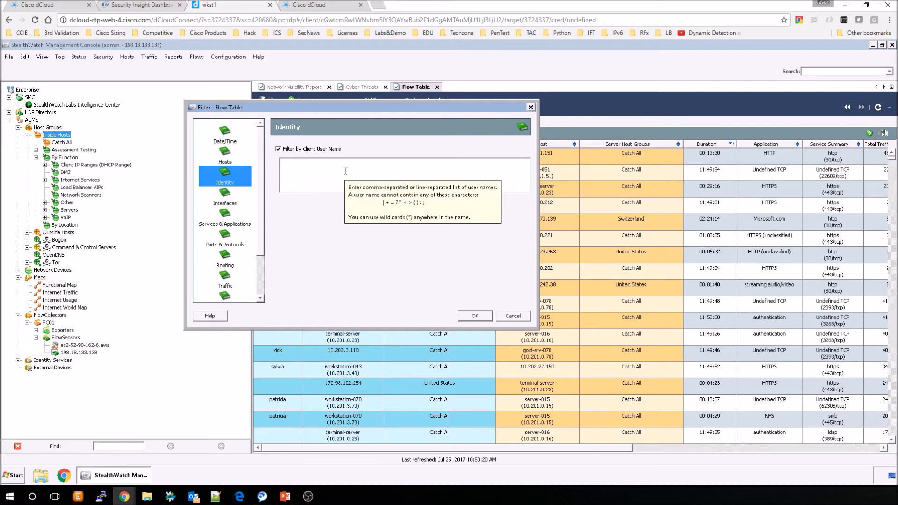
type("jsmith")
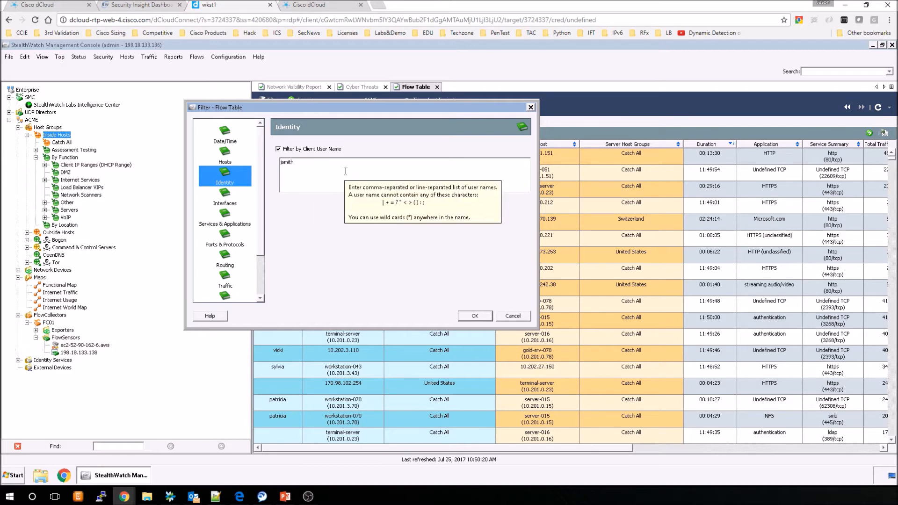
type(",")
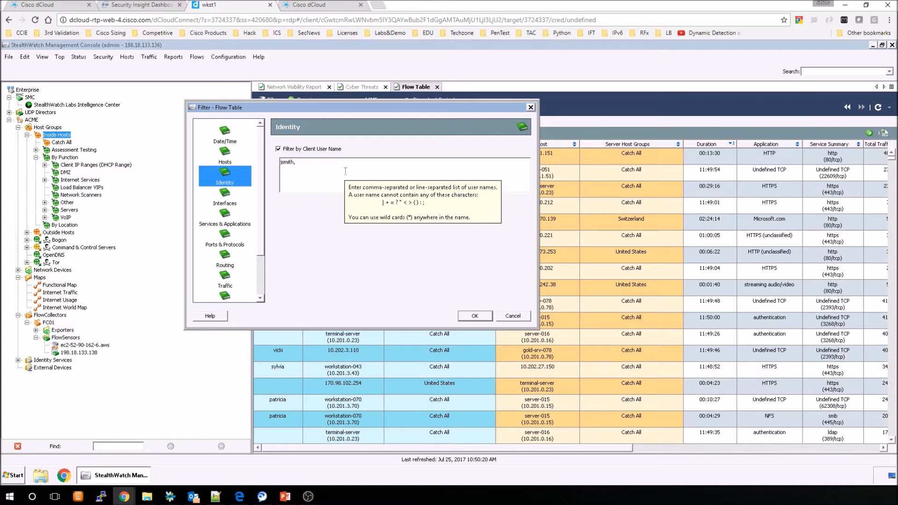
type("bob, whoever")
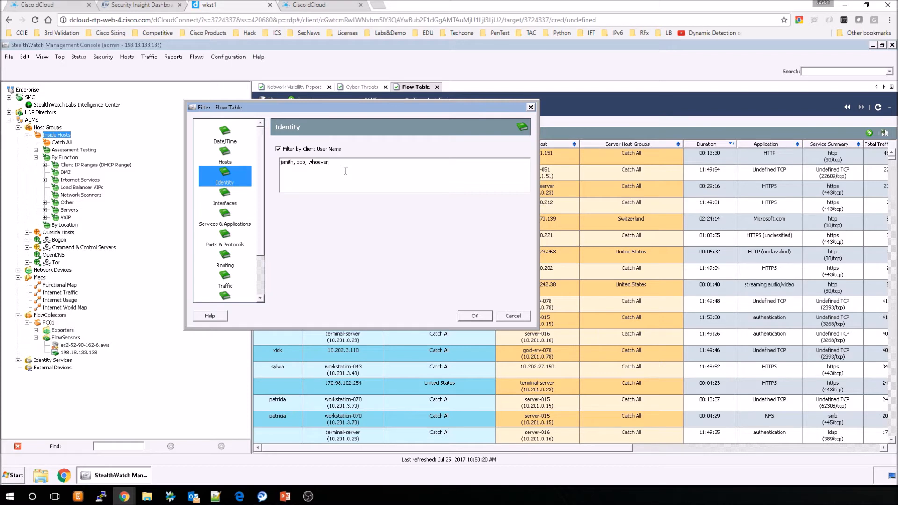
left_click(328, 162)
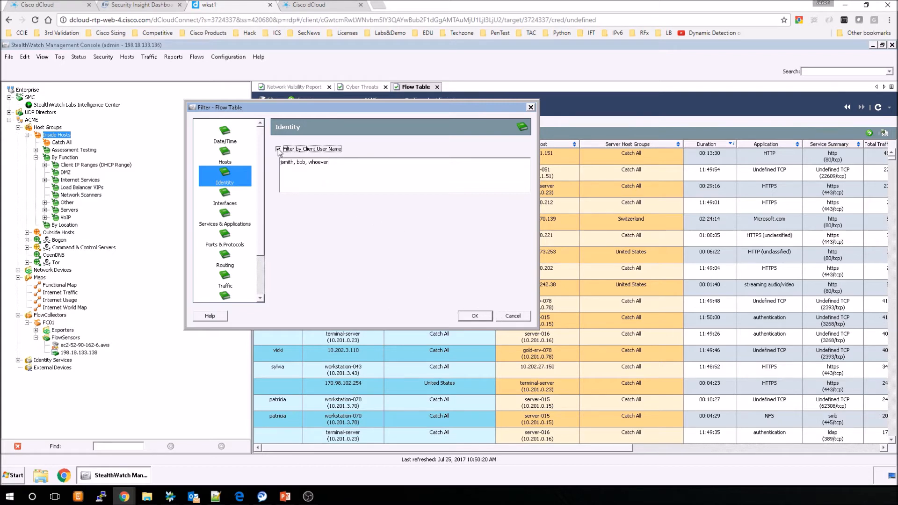
left_click(224, 197)
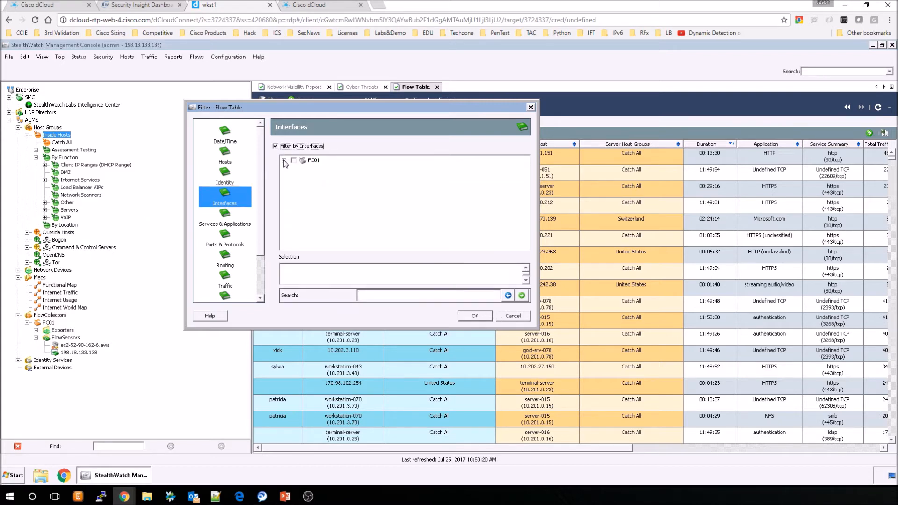
left_click(284, 161)
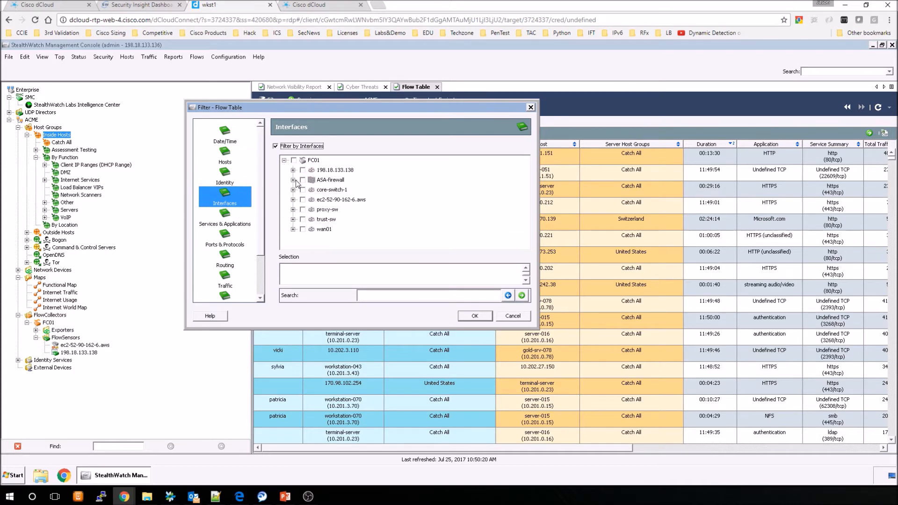
left_click(293, 180)
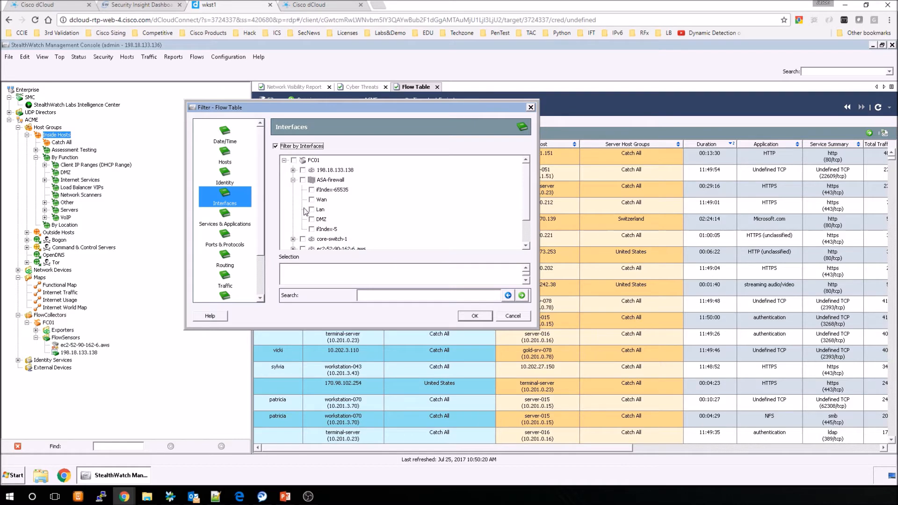
left_click(311, 219)
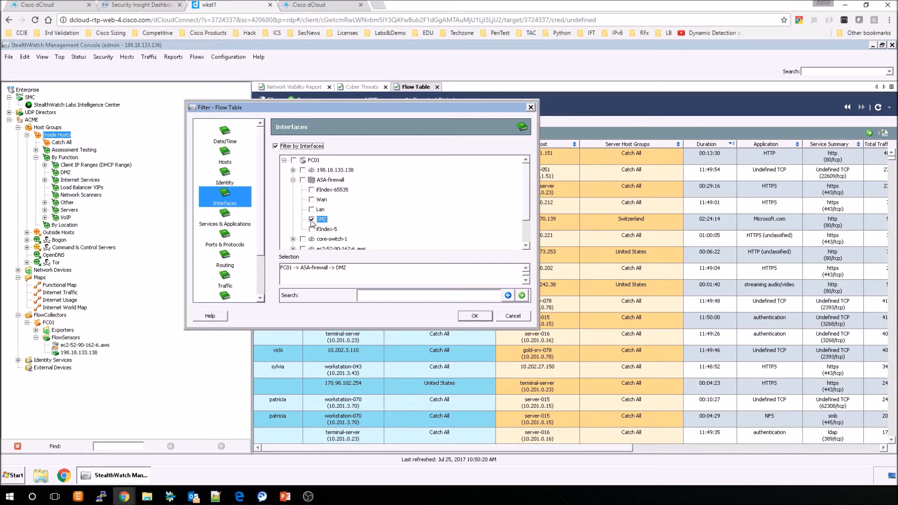
left_click(311, 218)
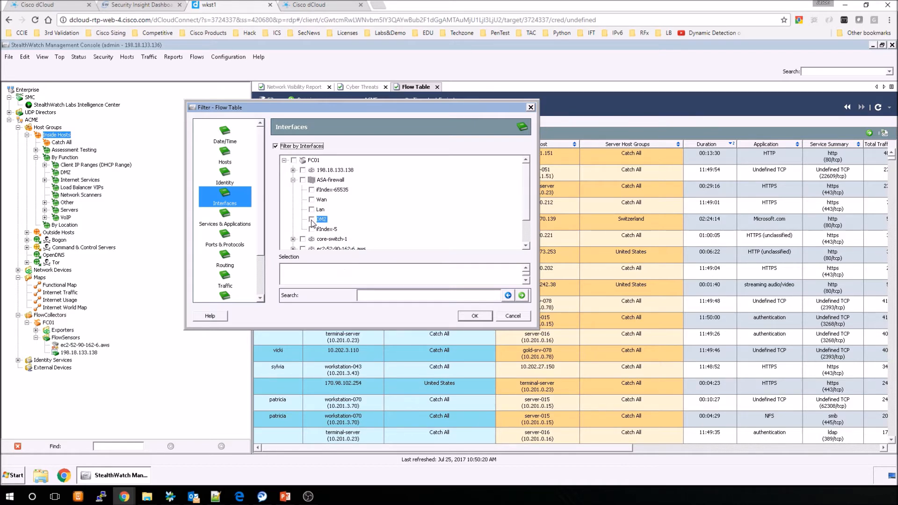
left_click(285, 160)
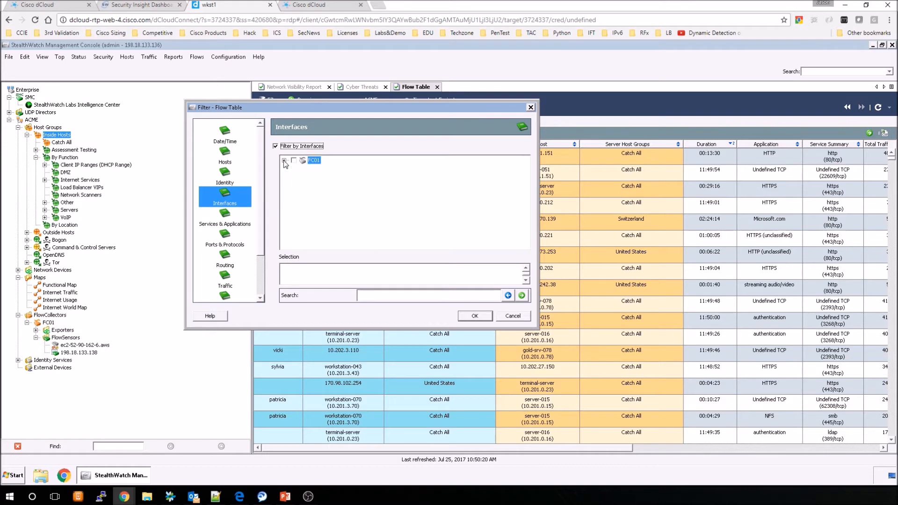
left_click(285, 160)
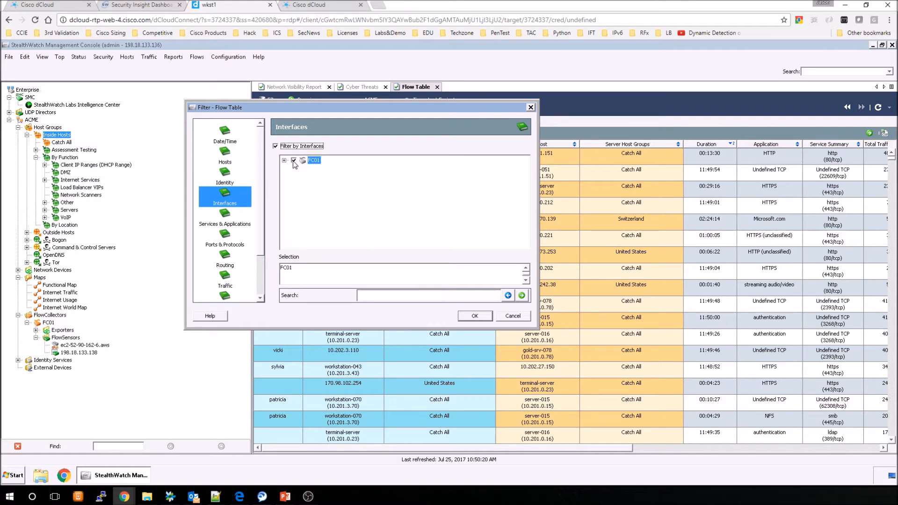
left_click(293, 160)
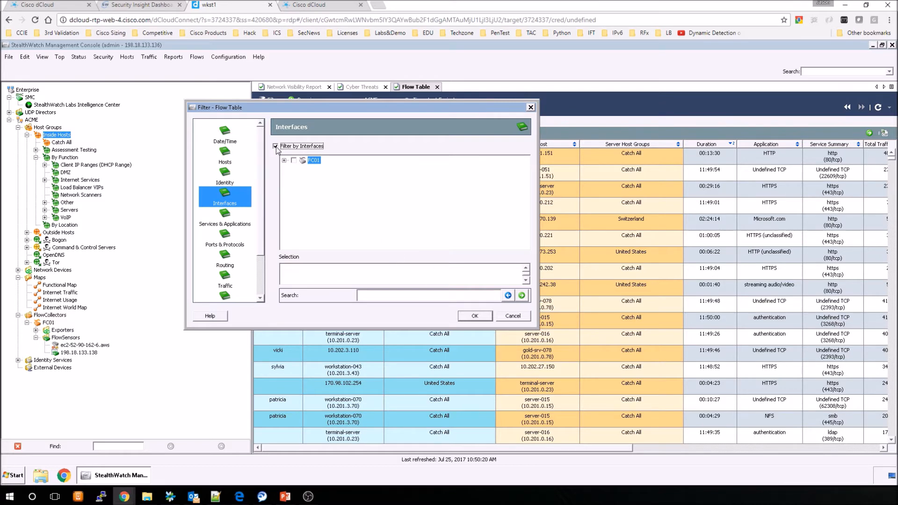
- On Services & Applications, enable application filtering and leave service filtering off
left_click(224, 219)
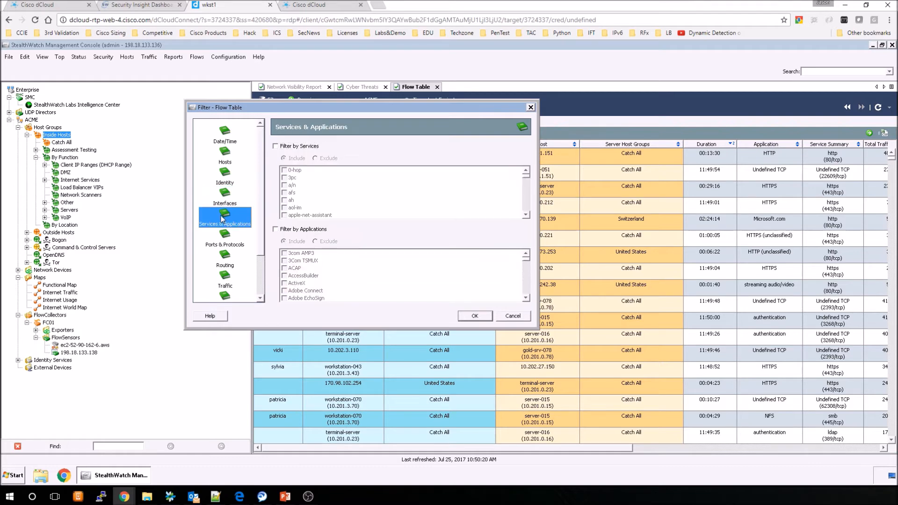
left_click(275, 145)
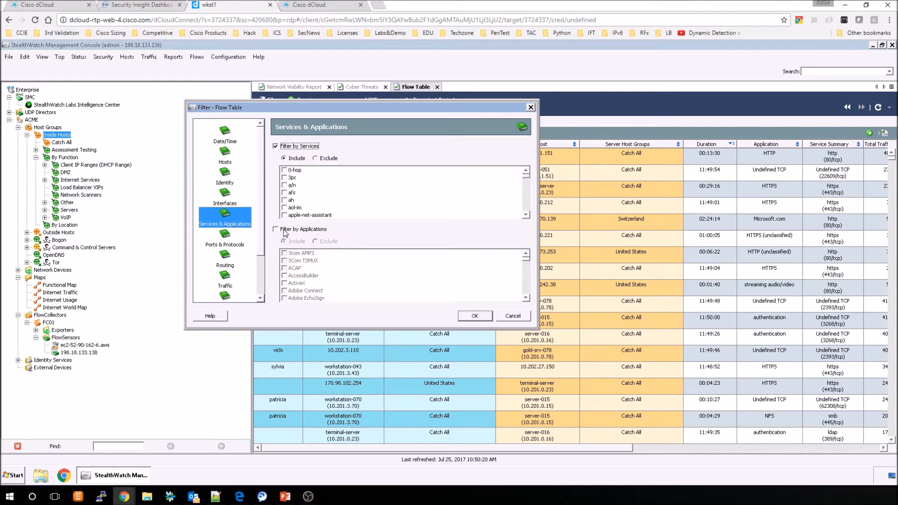
left_click(276, 229)
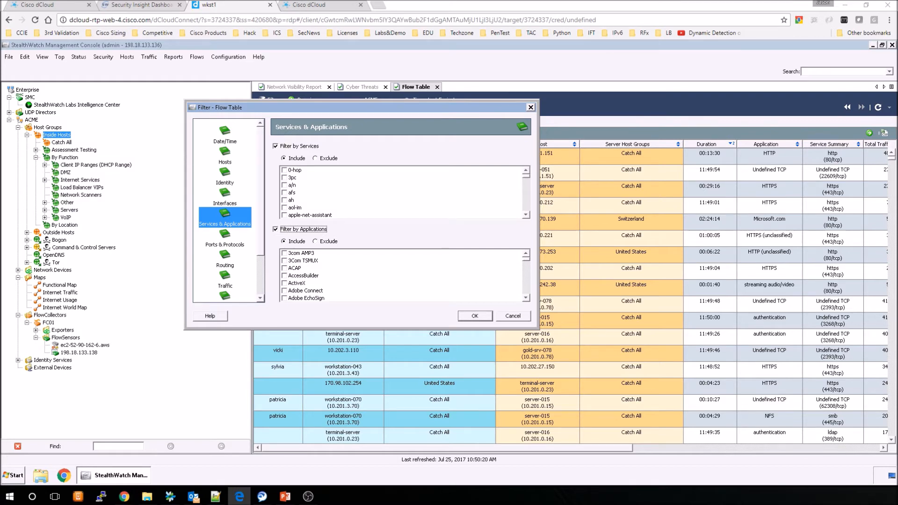
mouse_move(418, 219)
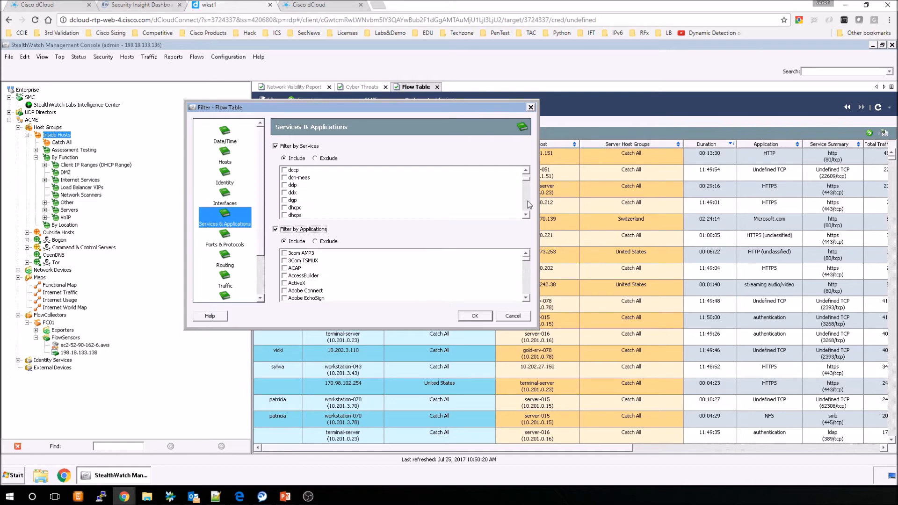
scroll("down", 3)
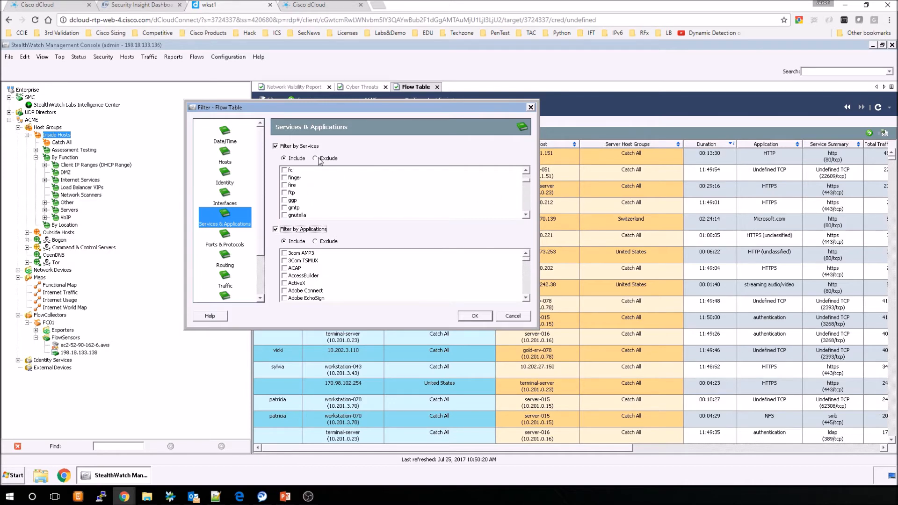
left_click(276, 145)
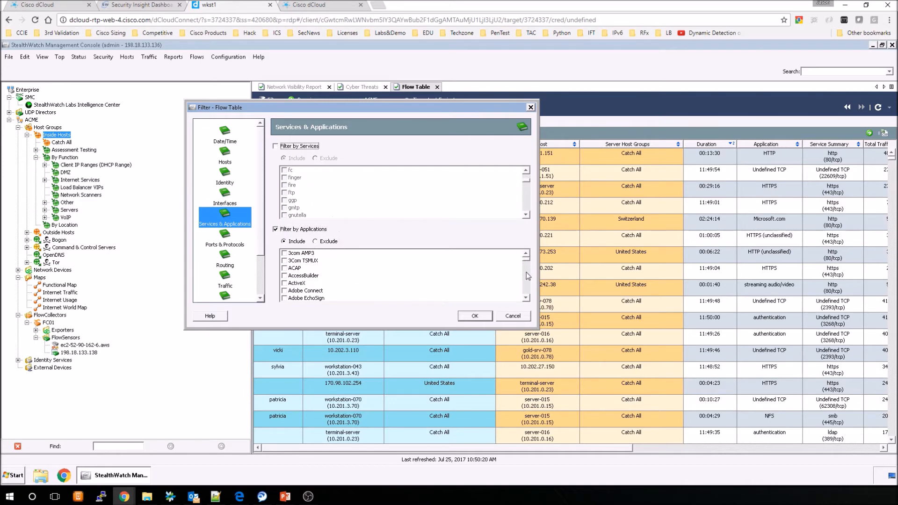
- Check remote desktop in the application list for inclusion
scroll("down", 3)
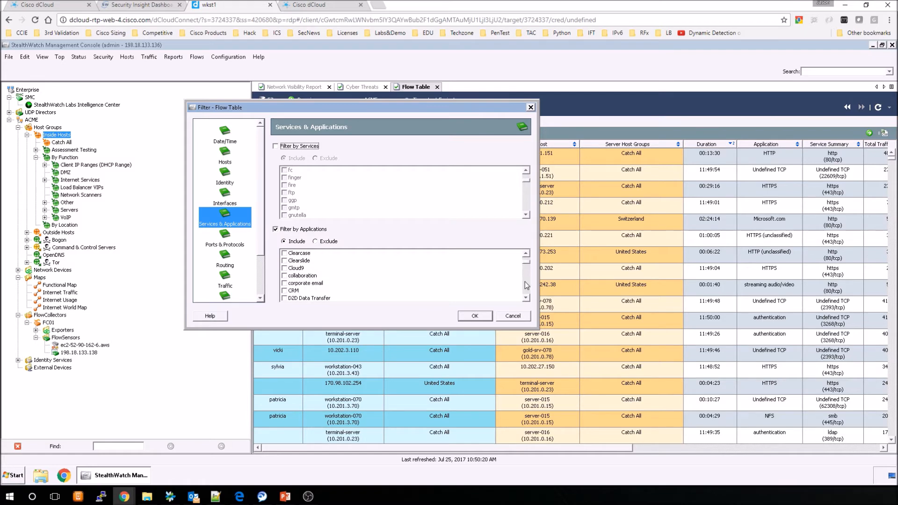
scroll("down", 3)
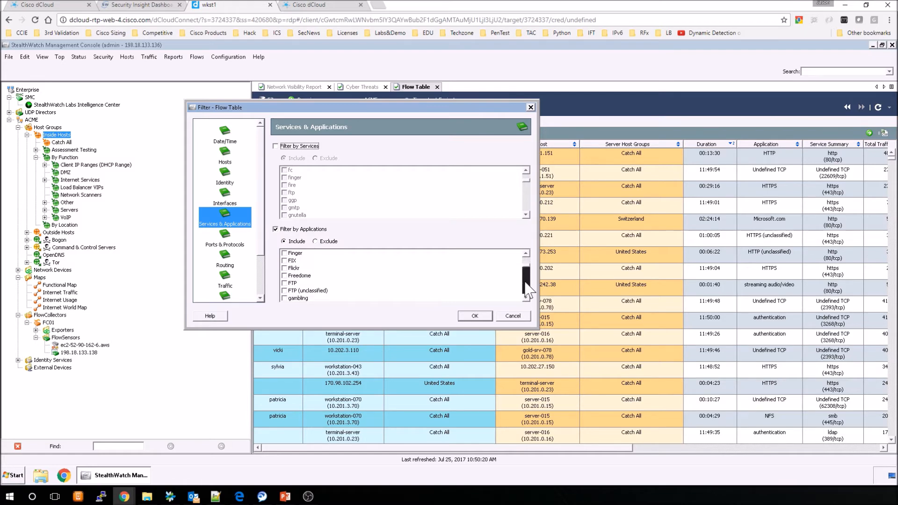
scroll("down", 3)
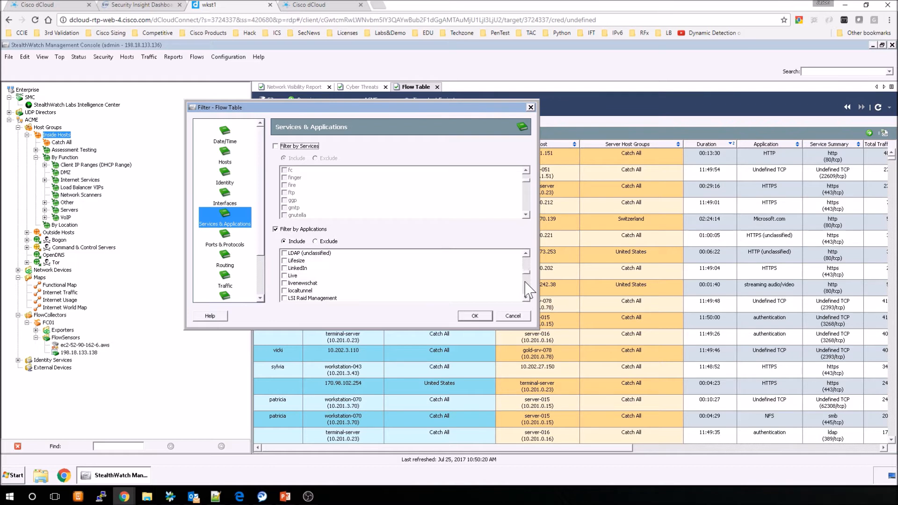
scroll("down", 3)
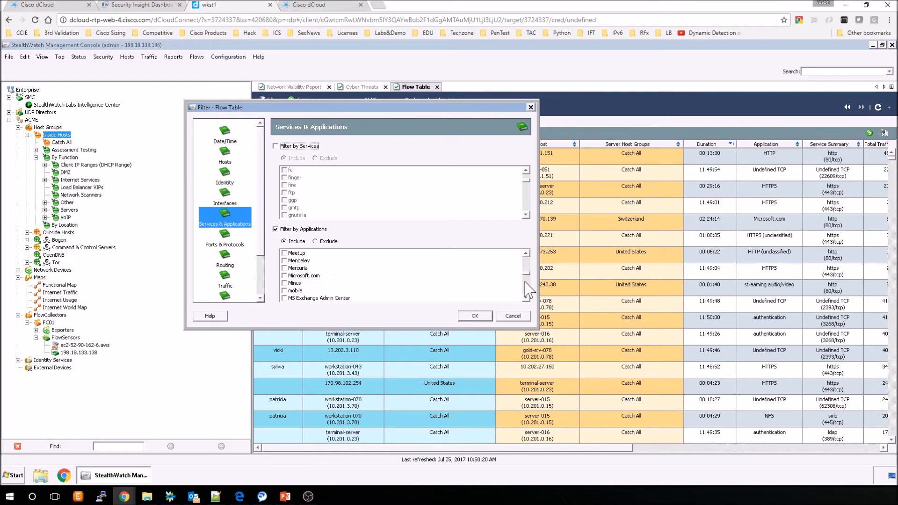
scroll("down", 3)
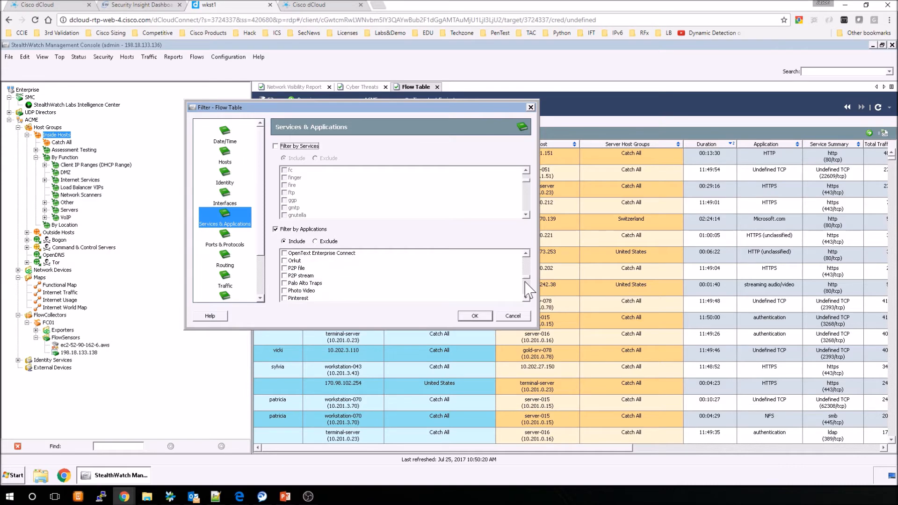
scroll("down", 3)
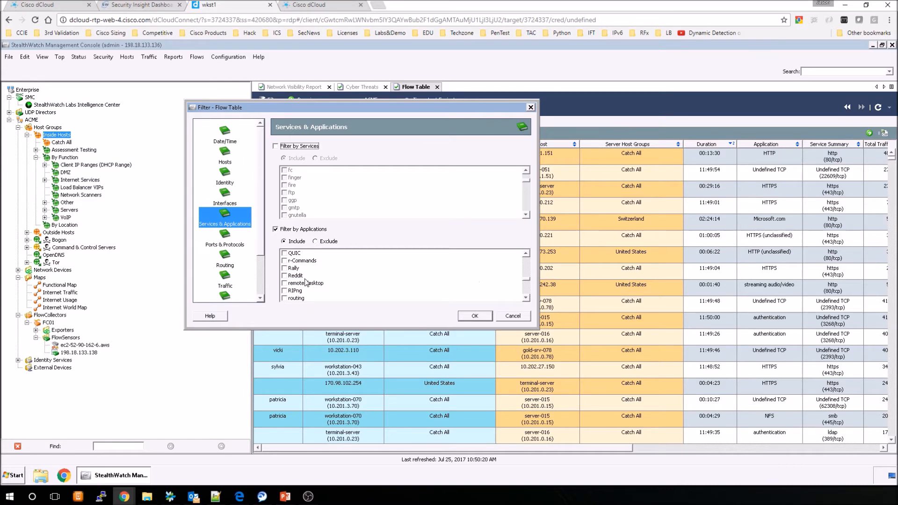
left_click(285, 283)
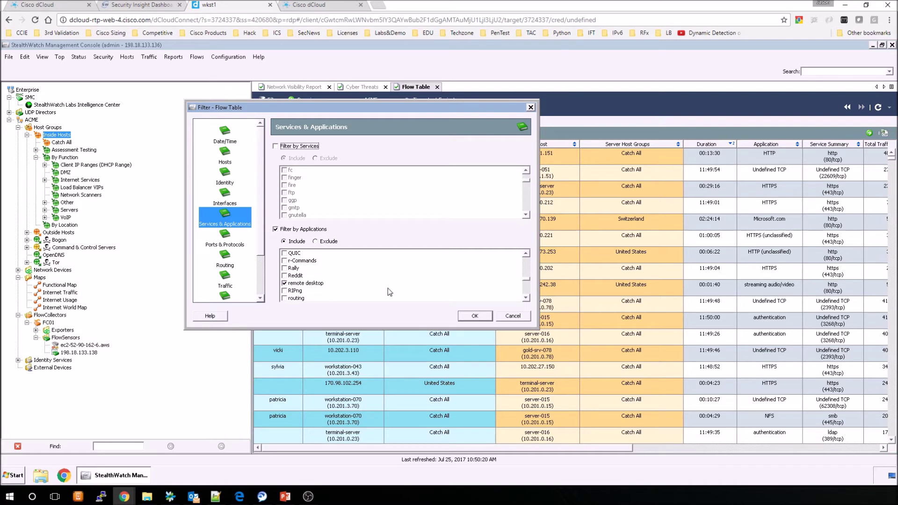
mouse_move(229, 240)
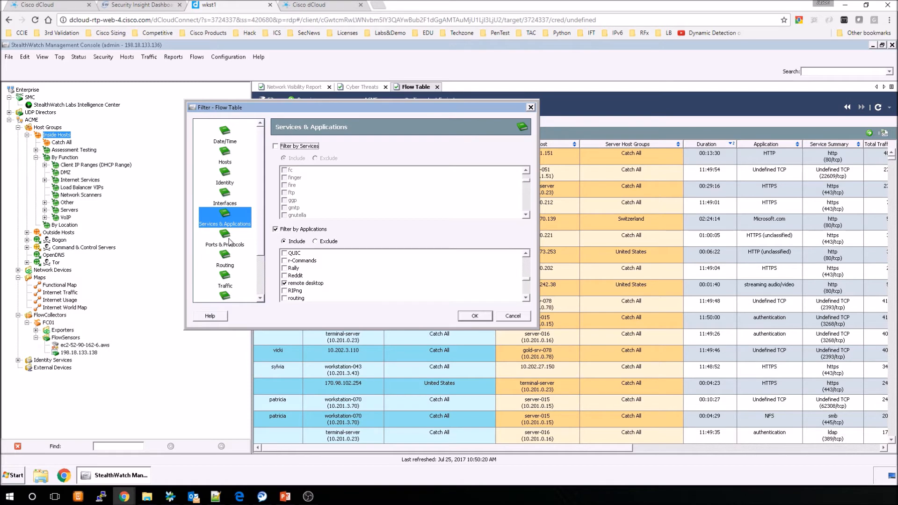
- On Ports & Protocols, enable client port filtering, leaving protocols and TCP/UDP ports off
left_click(225, 241)
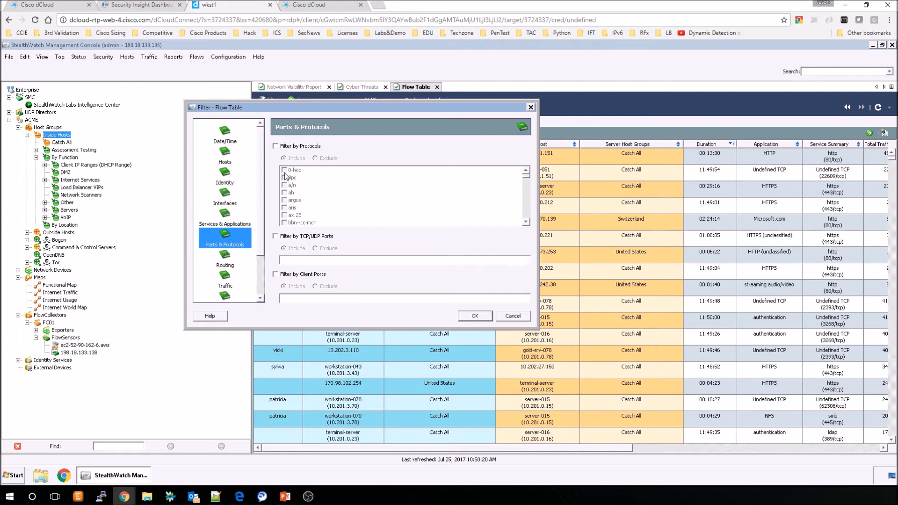
left_click(276, 145)
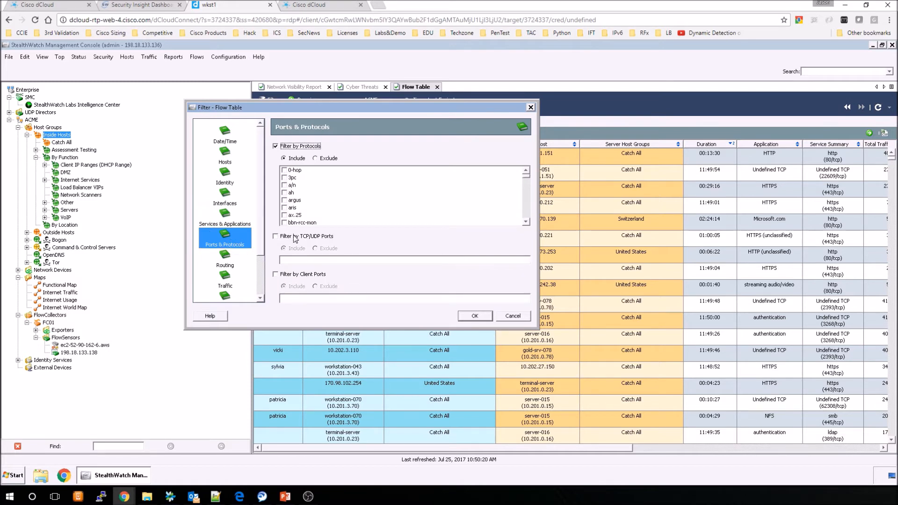
scroll("down", 3)
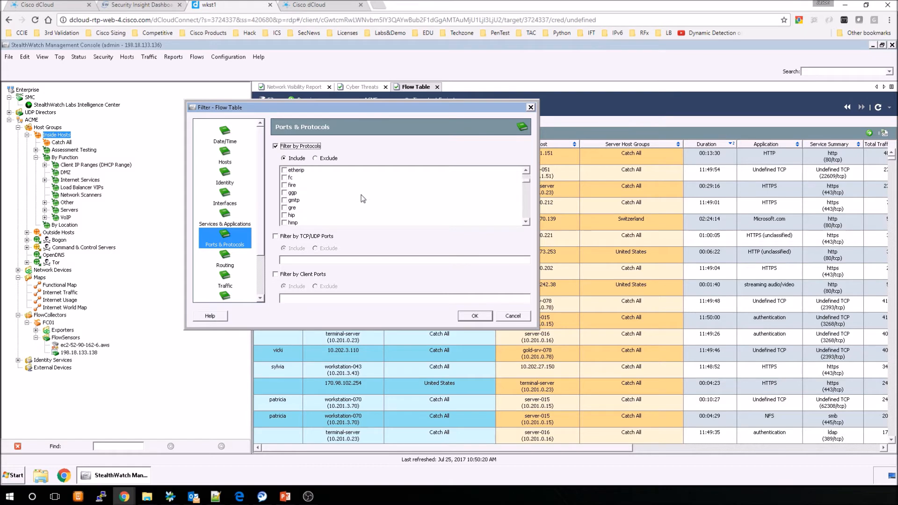
left_click(276, 146)
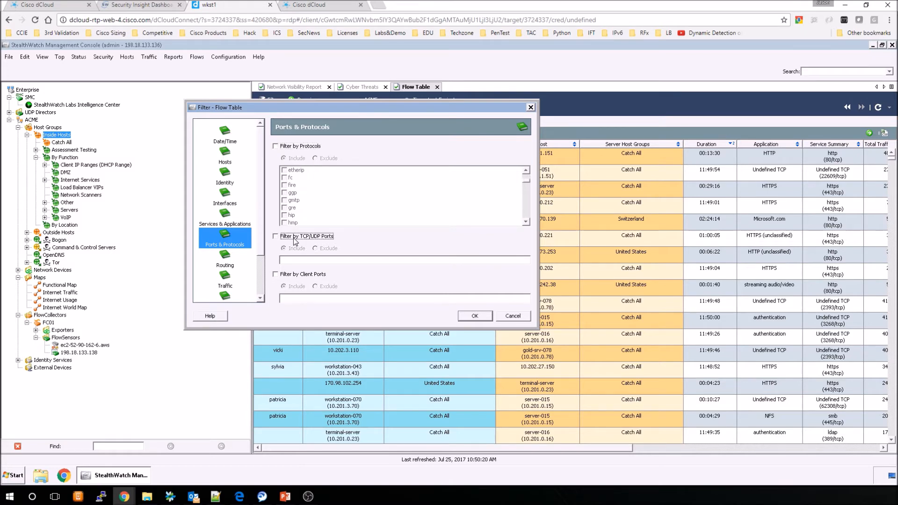
left_click(275, 235)
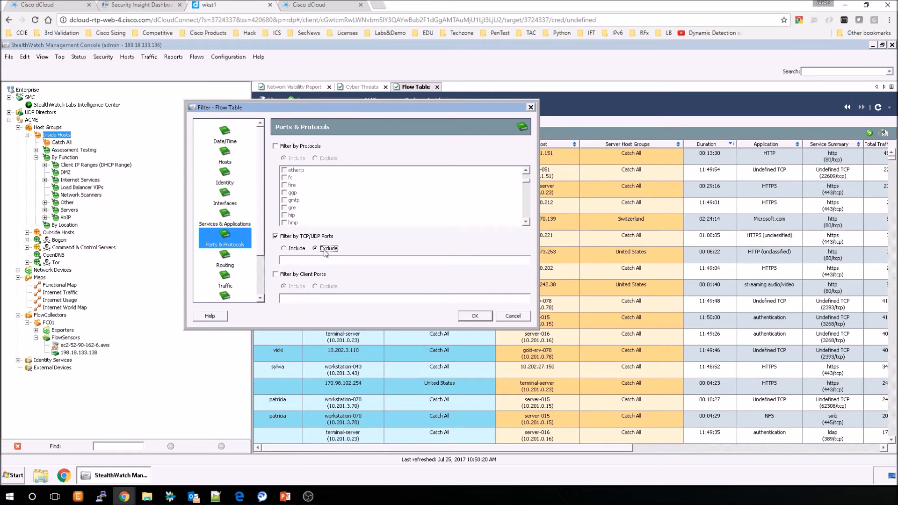
left_click(283, 248)
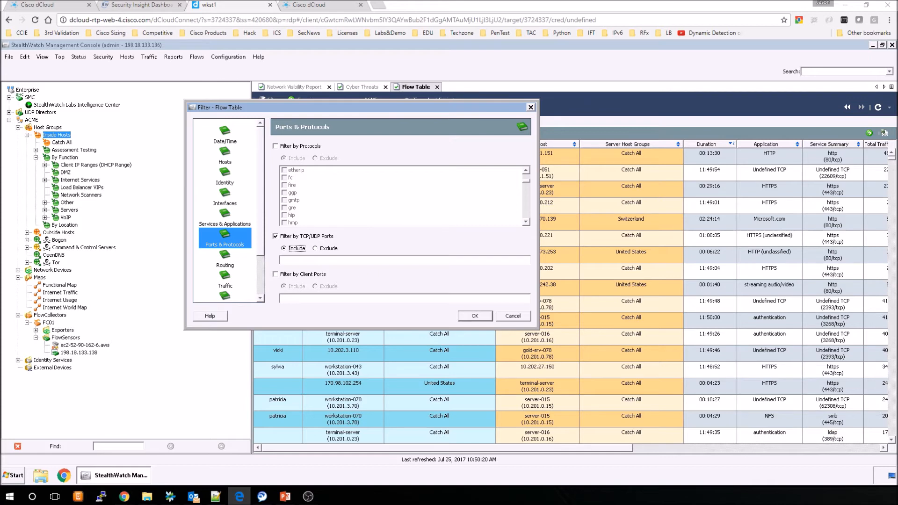
mouse_move(174, 258)
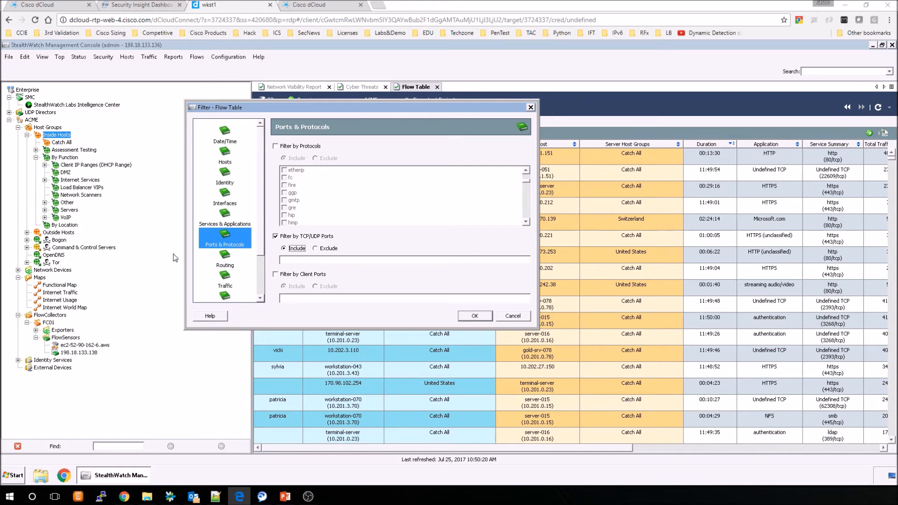
left_click(275, 236)
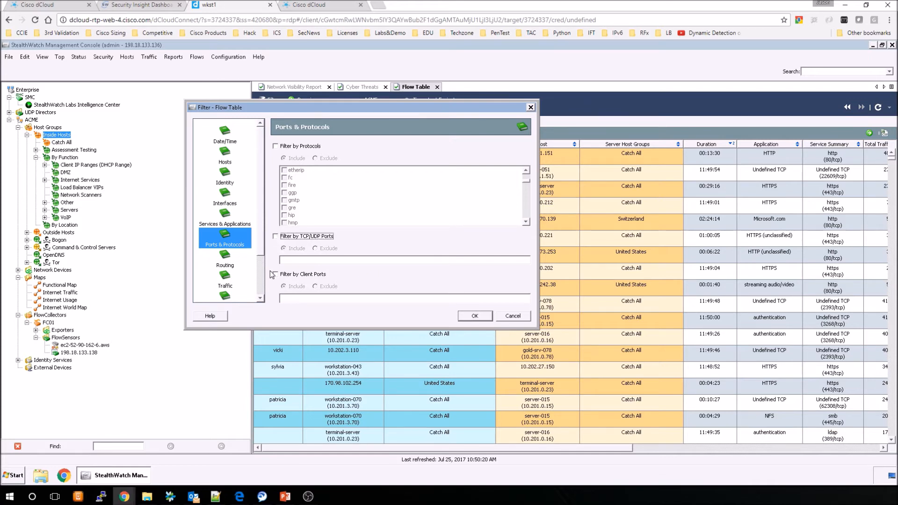
left_click(276, 274)
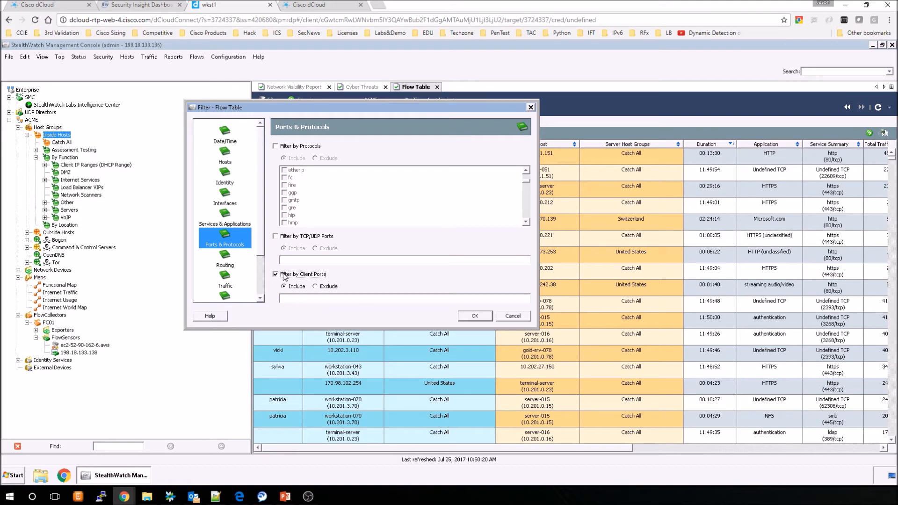
- Leave the Routing AS Number filter off and view the Traffic byte and packet filters
left_click(224, 258)
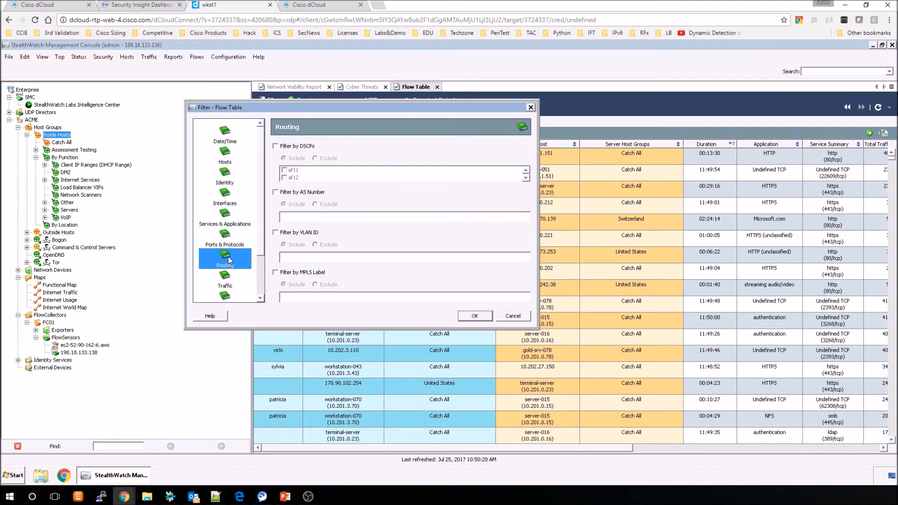
mouse_move(289, 161)
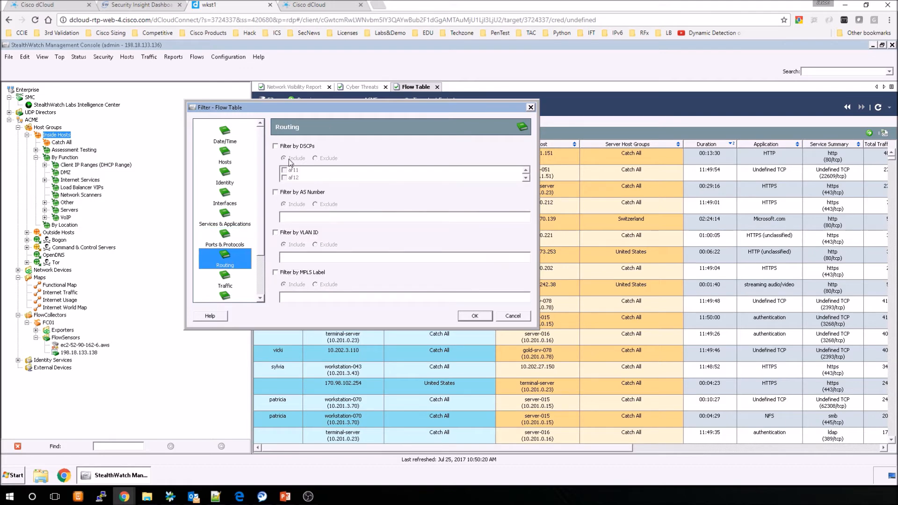
left_click(275, 145)
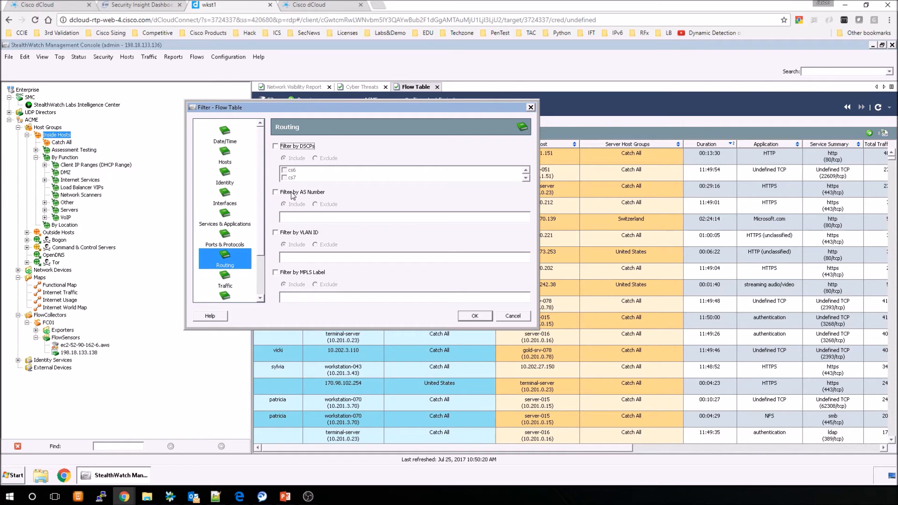
left_click(276, 191)
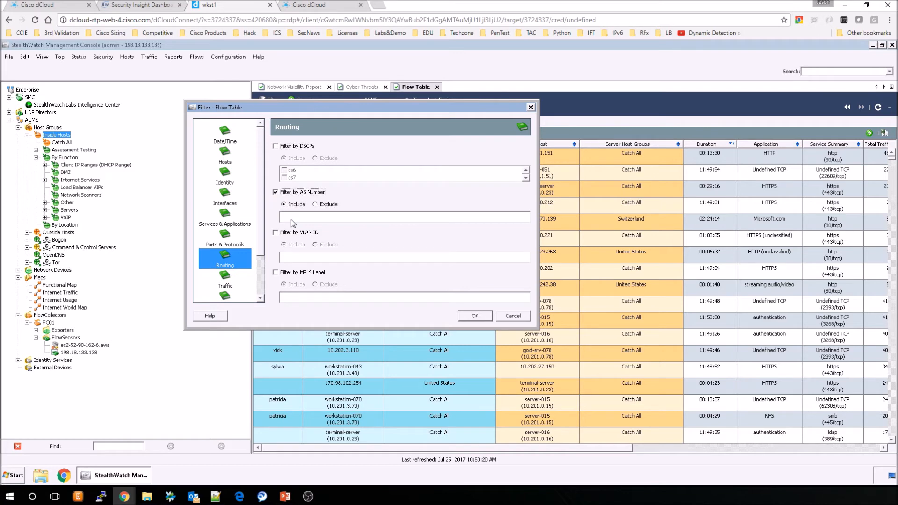
left_click(276, 192)
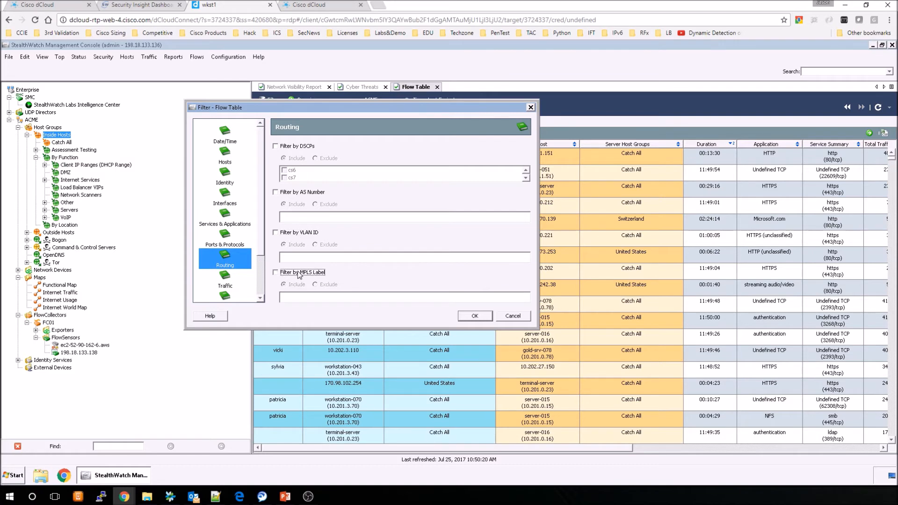
left_click(224, 286)
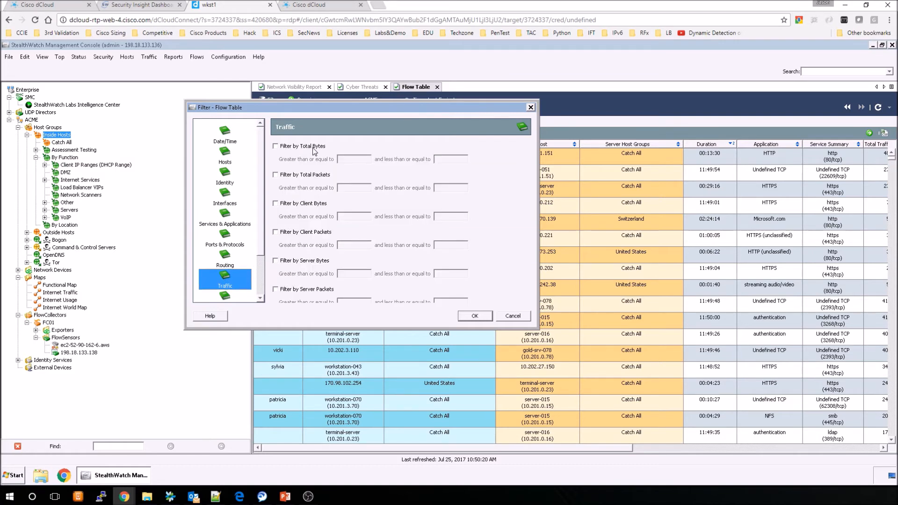
left_click(275, 146)
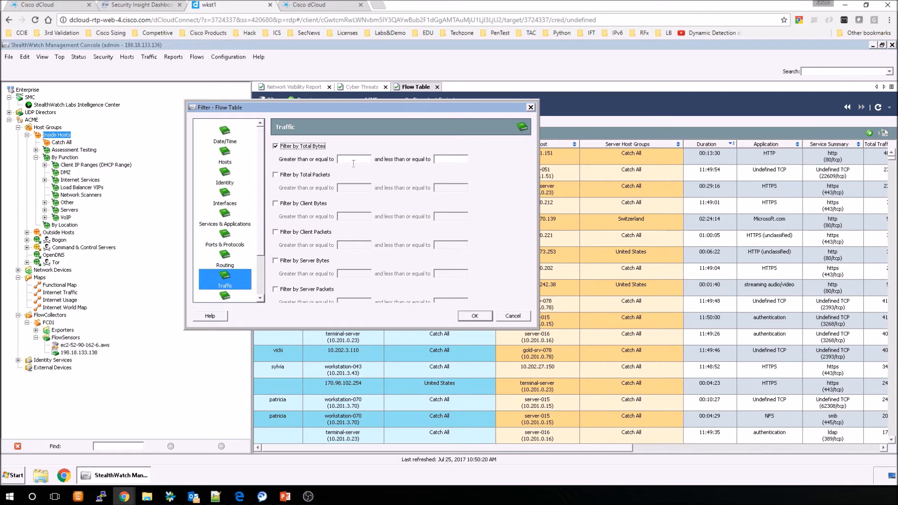
left_click(275, 145)
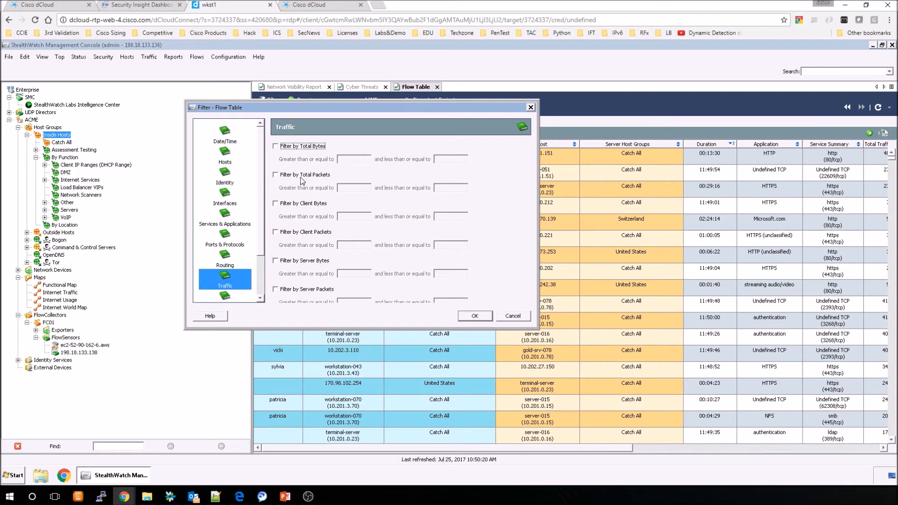
left_click(276, 174)
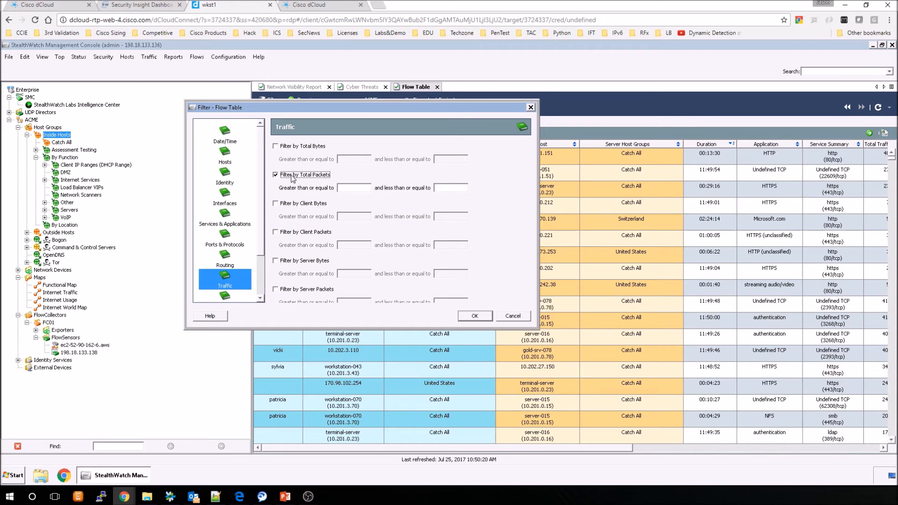
left_click(276, 203)
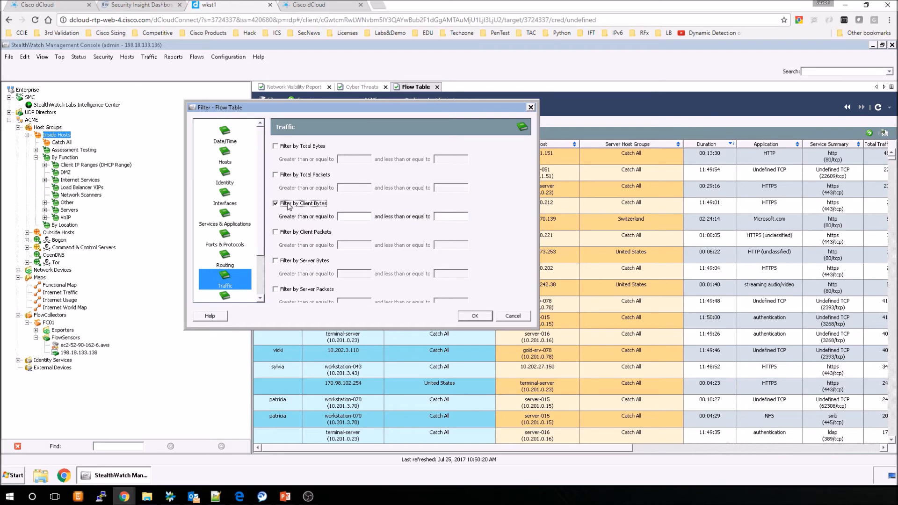
left_click(276, 232)
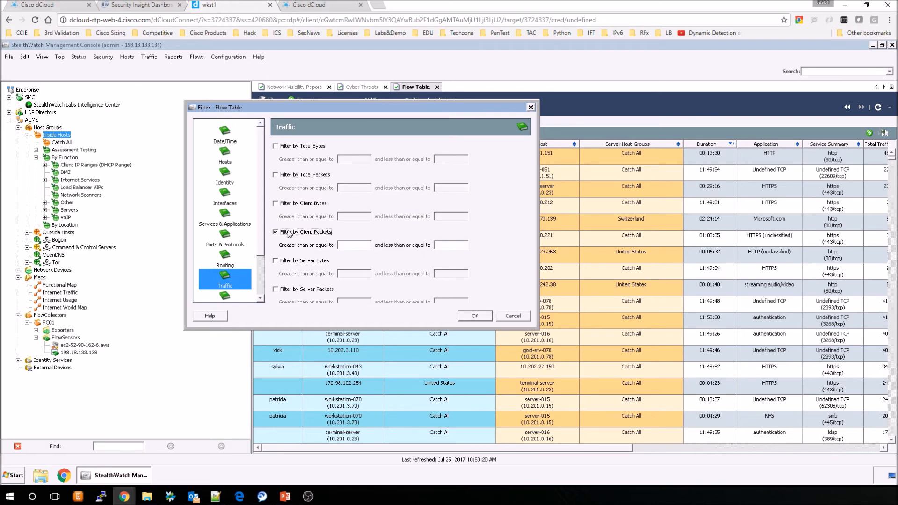
left_click(275, 232)
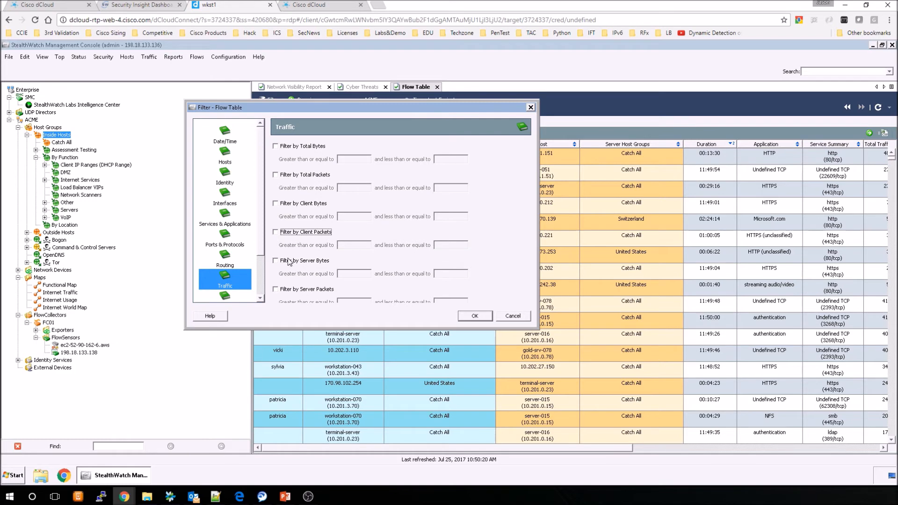
mouse_move(292, 289)
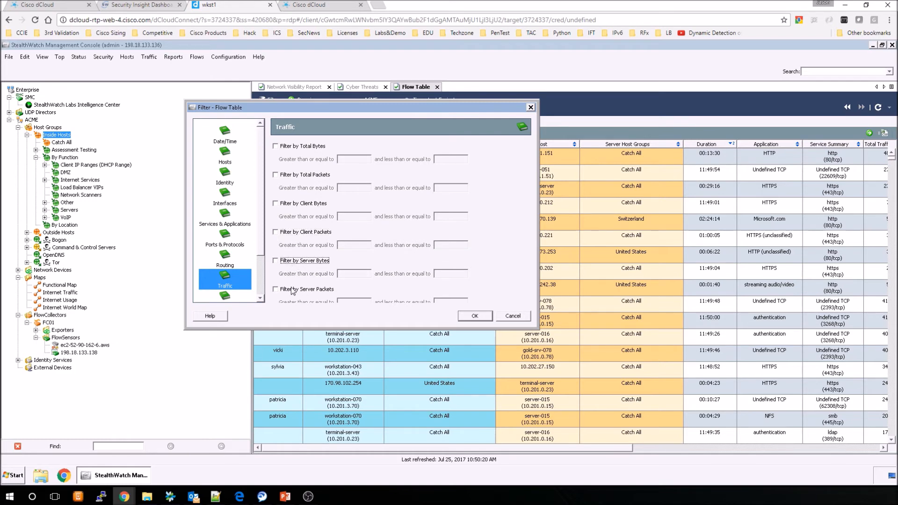
left_click(276, 288)
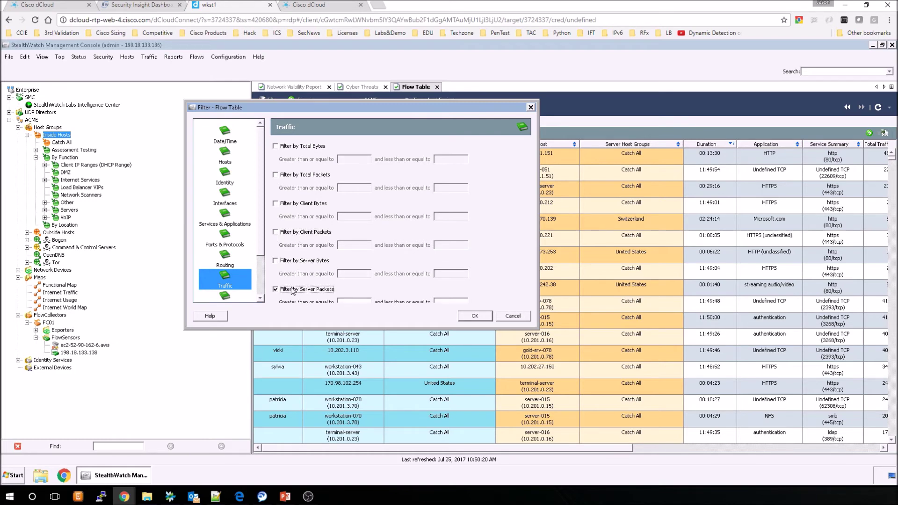
left_click(276, 288)
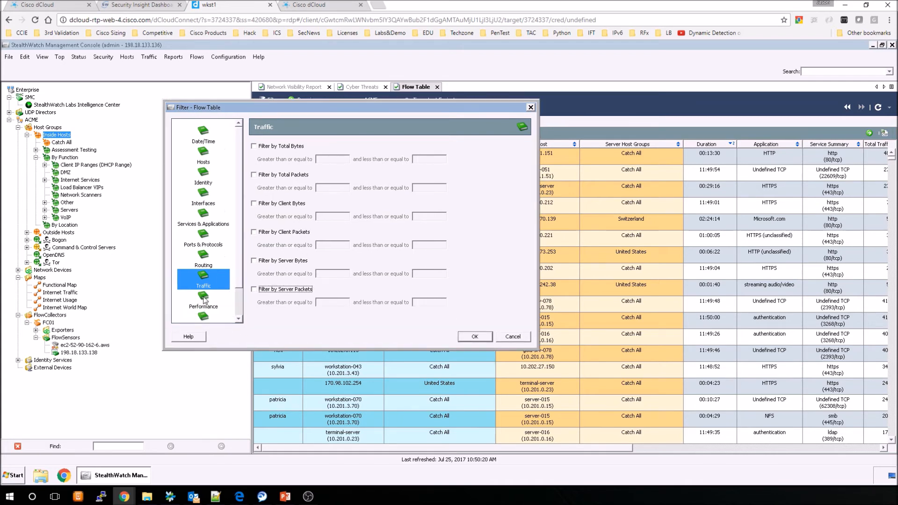
- Try the TCP retransmission and round-trip time Performance filters, then view Application Details
left_click(202, 301)
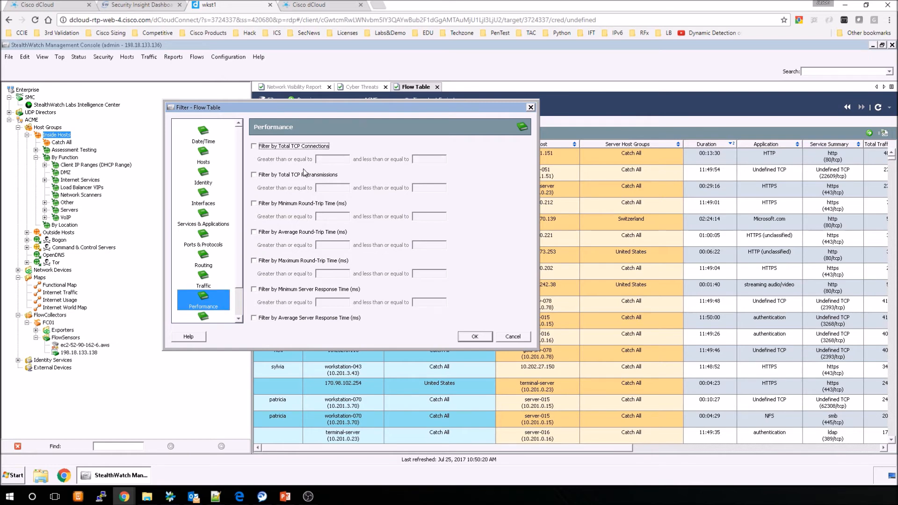
left_click(254, 175)
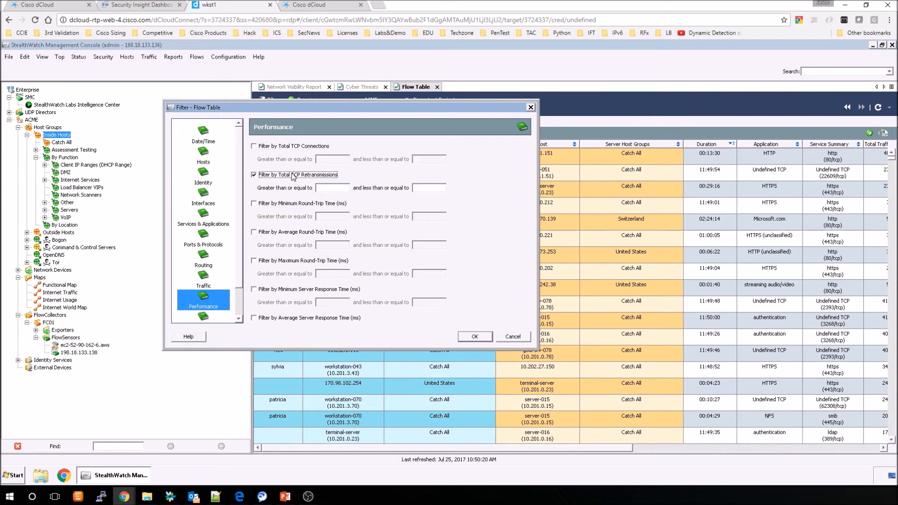
left_click(254, 203)
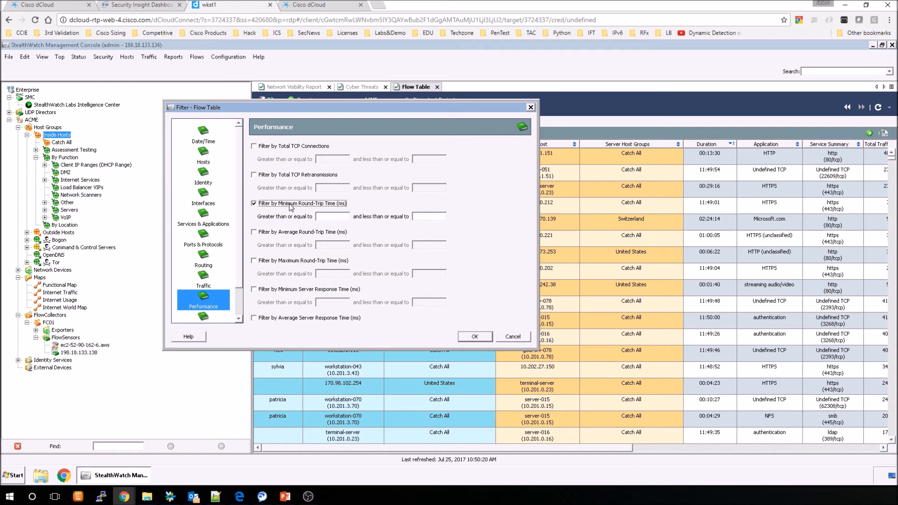
left_click(254, 232)
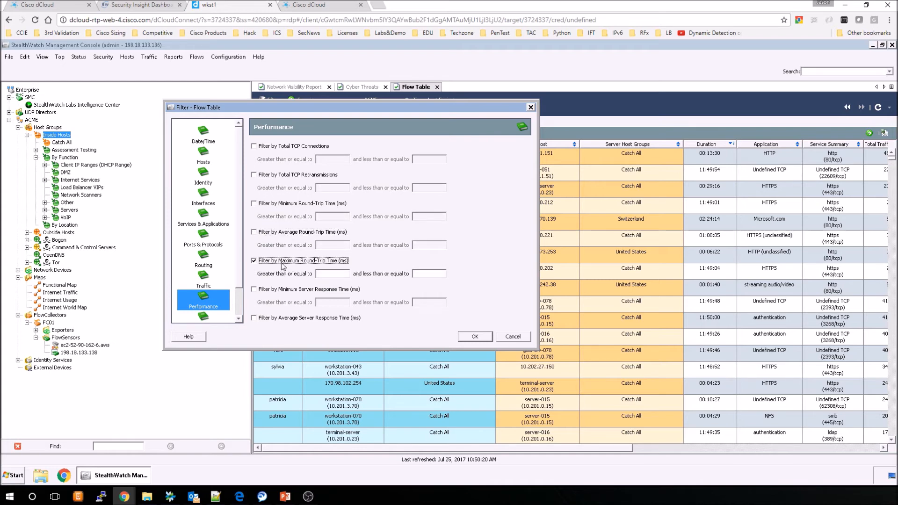
left_click(255, 260)
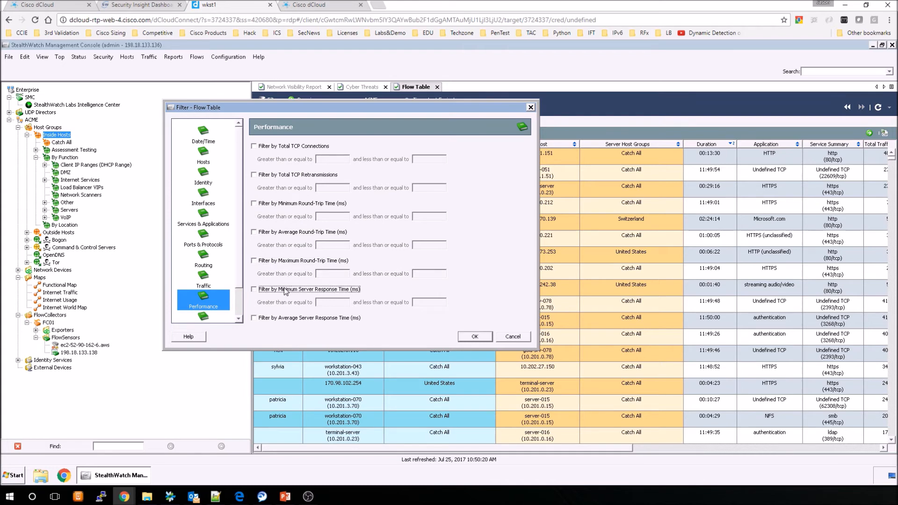
mouse_move(240, 286)
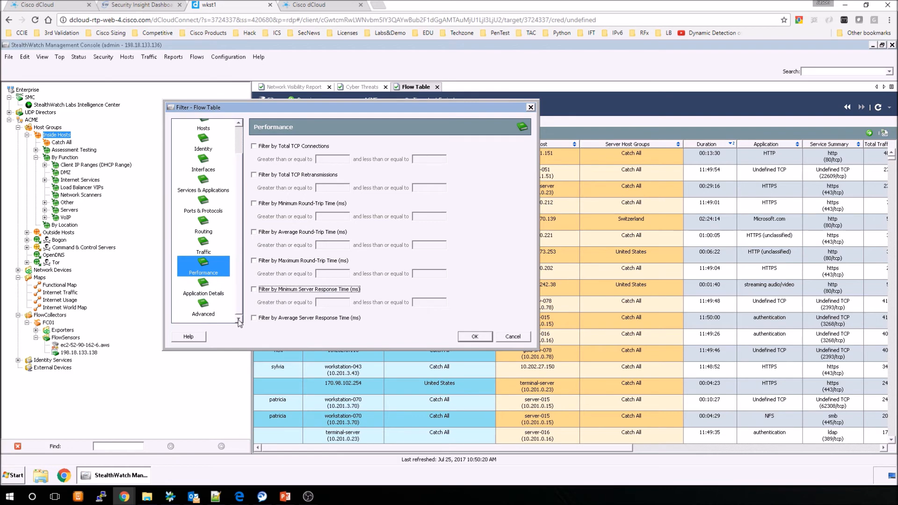
left_click(203, 291)
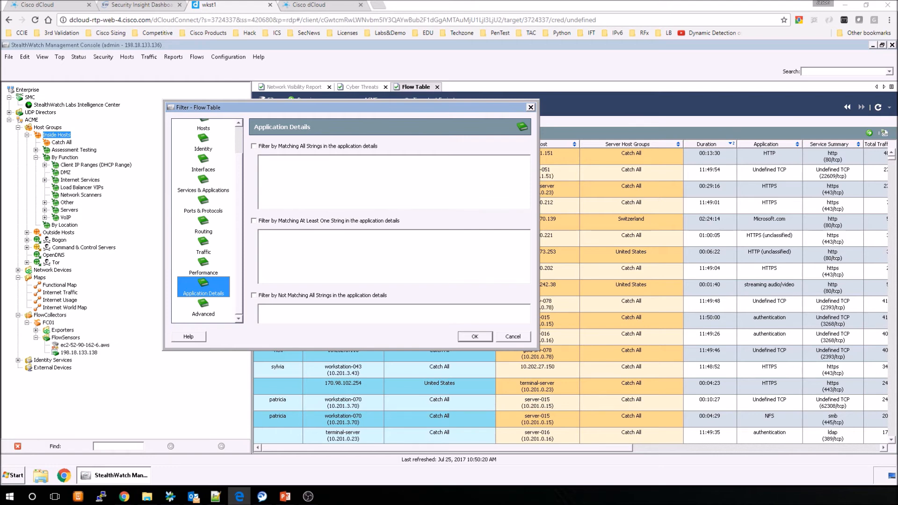
mouse_move(319, 153)
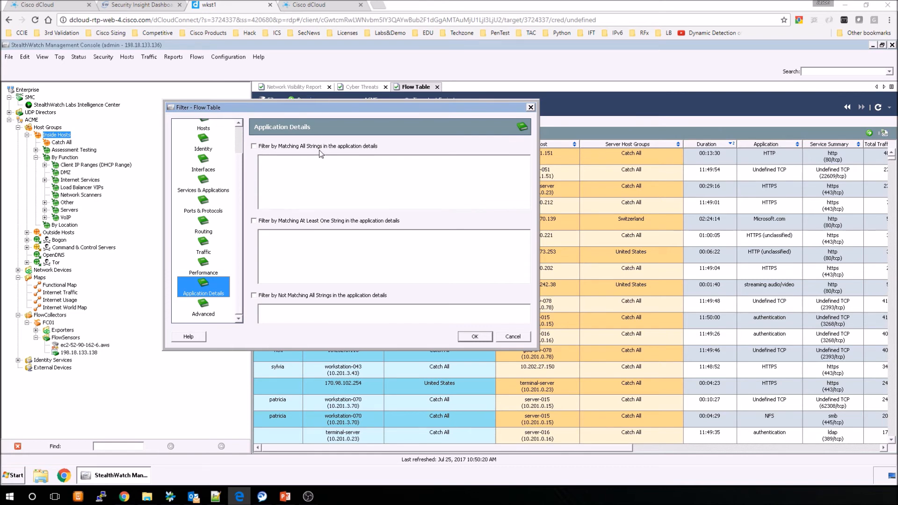
mouse_move(273, 224)
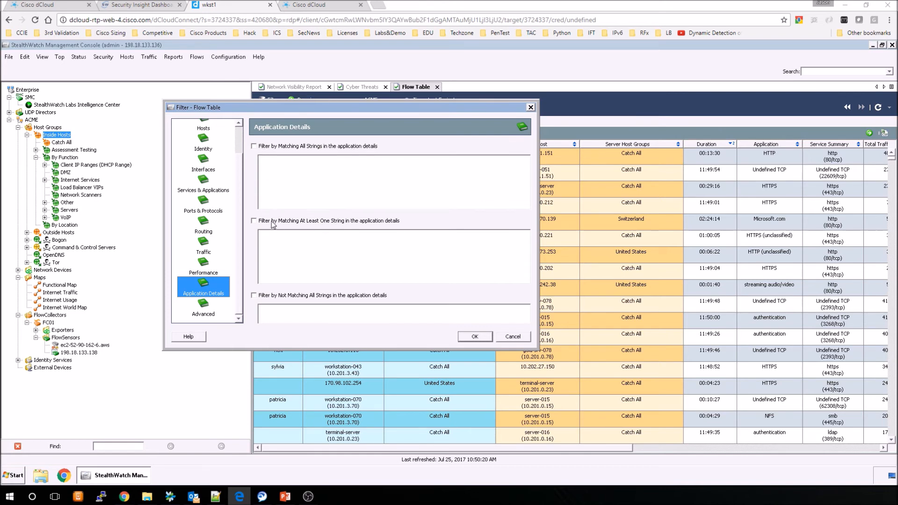
- List GET, POST and google as application-detail strings, then view the Advanced page
left_click(253, 220)
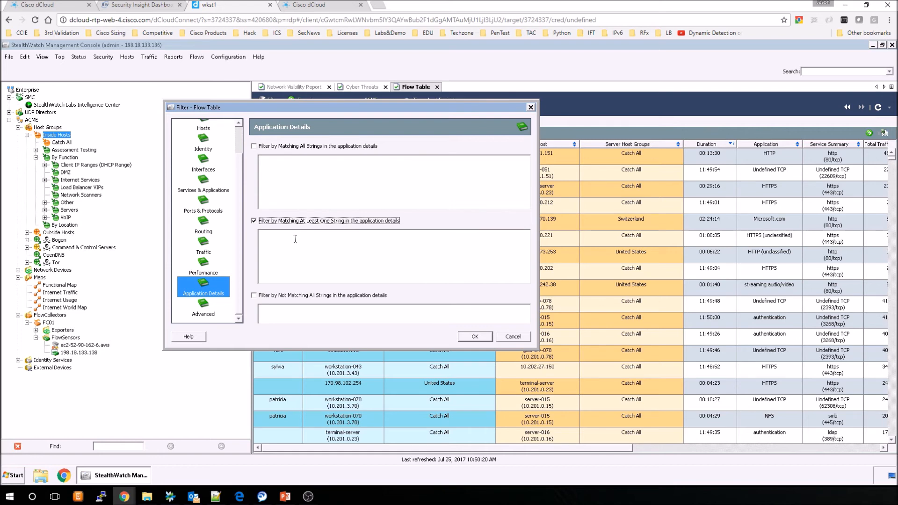
mouse_move(294, 240)
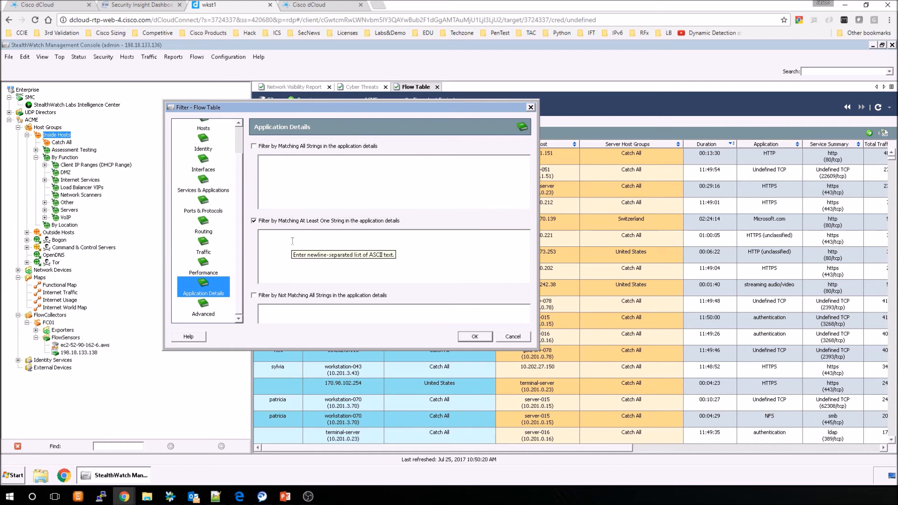
type("GET")
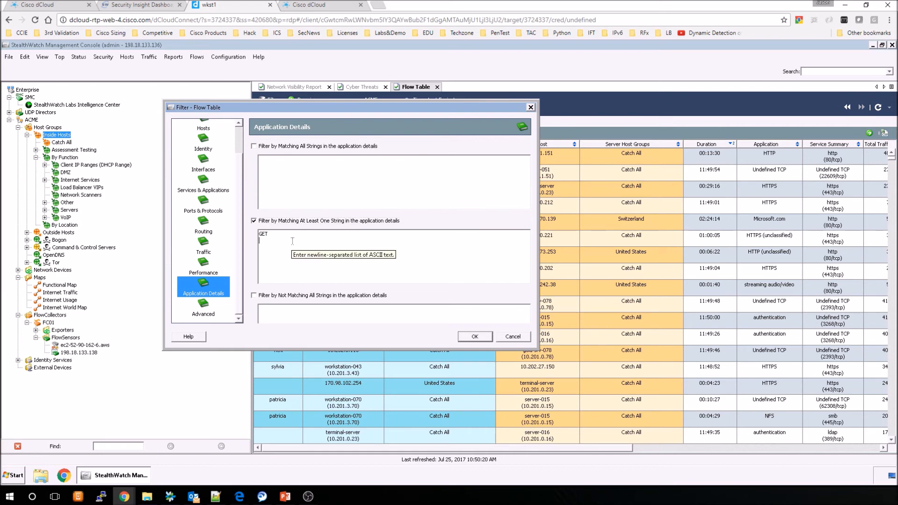
type("POST")
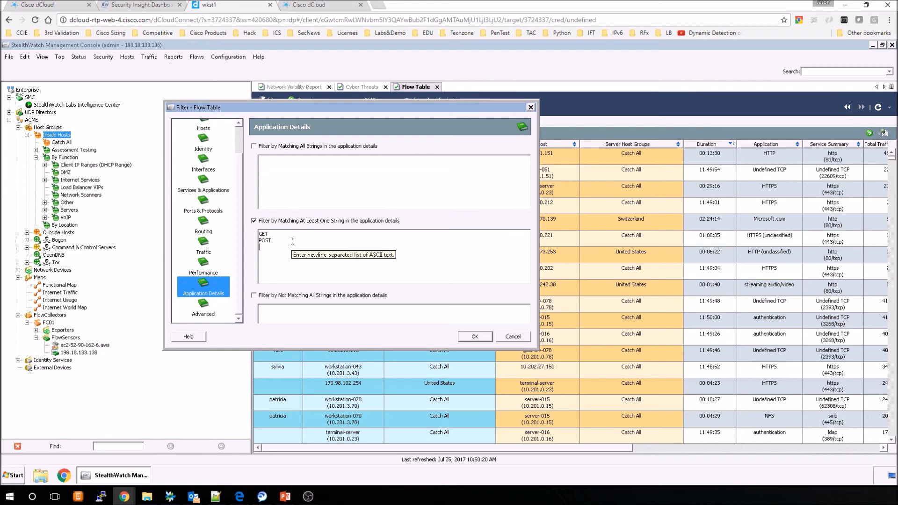
type("google")
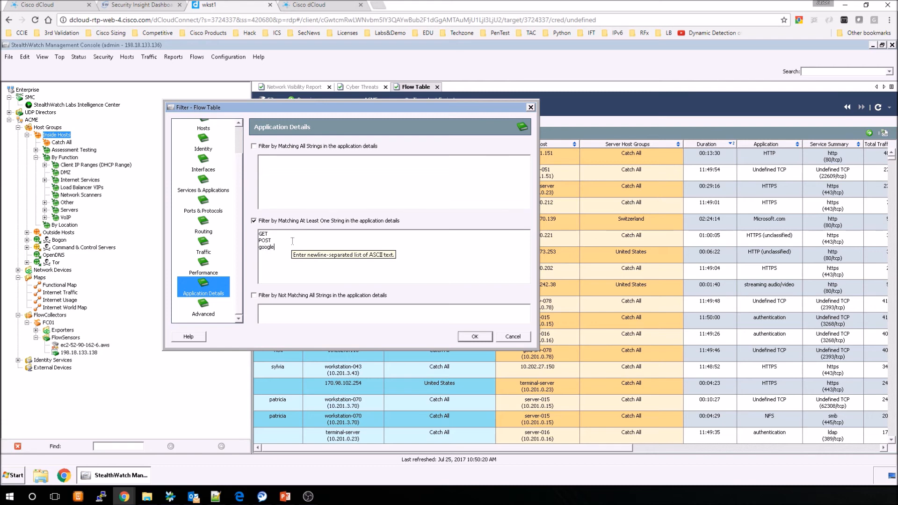
mouse_move(267, 298)
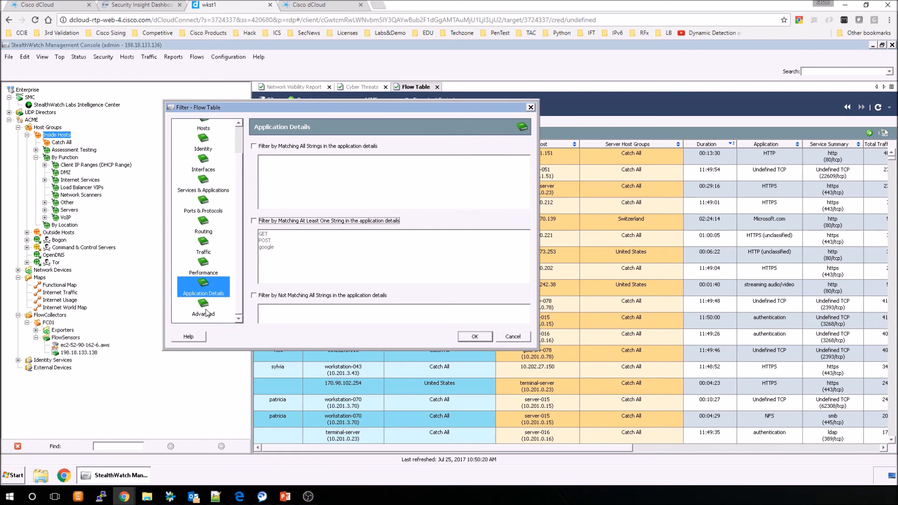
left_click(203, 313)
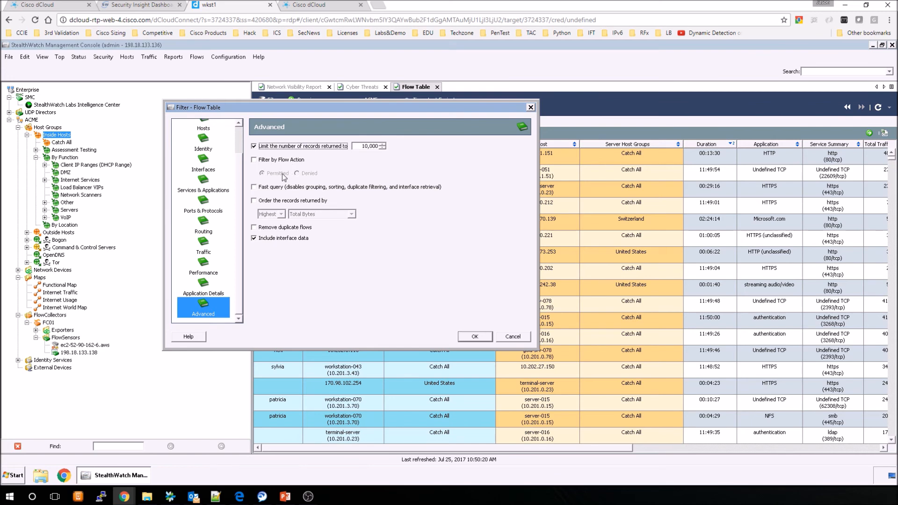
mouse_move(281, 205)
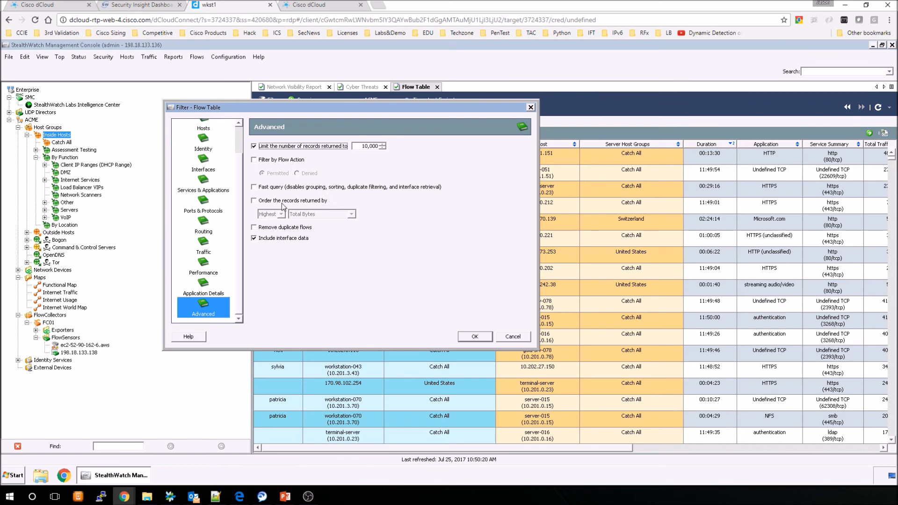
mouse_move(272, 230)
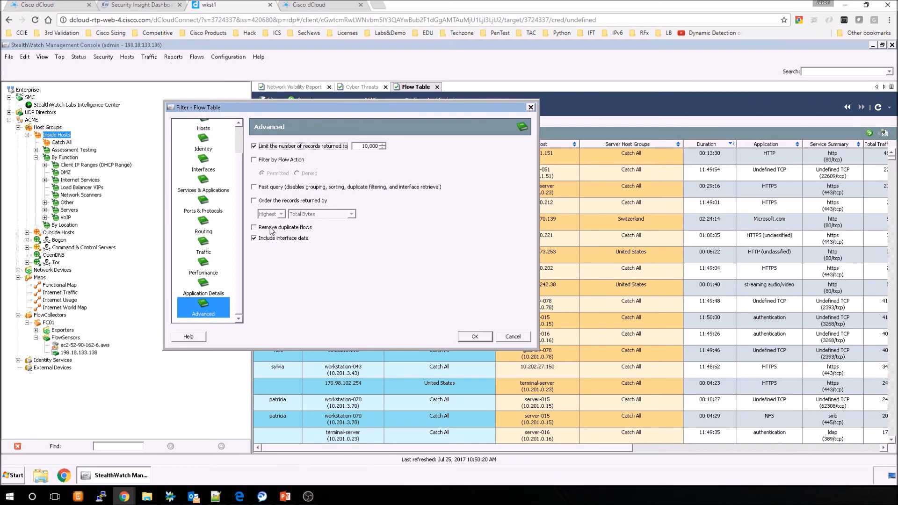
- Leave duplicate flow removal off and return to the Services & Applications page
left_click(253, 227)
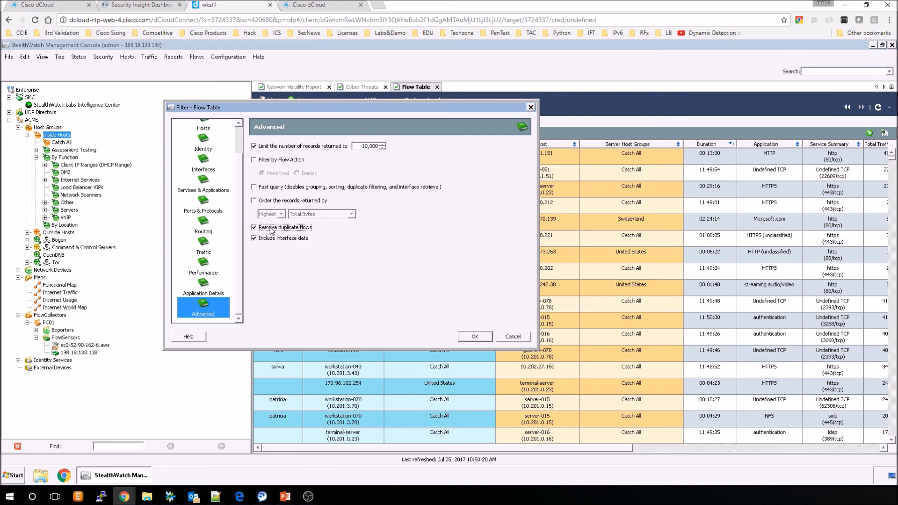
left_click(253, 227)
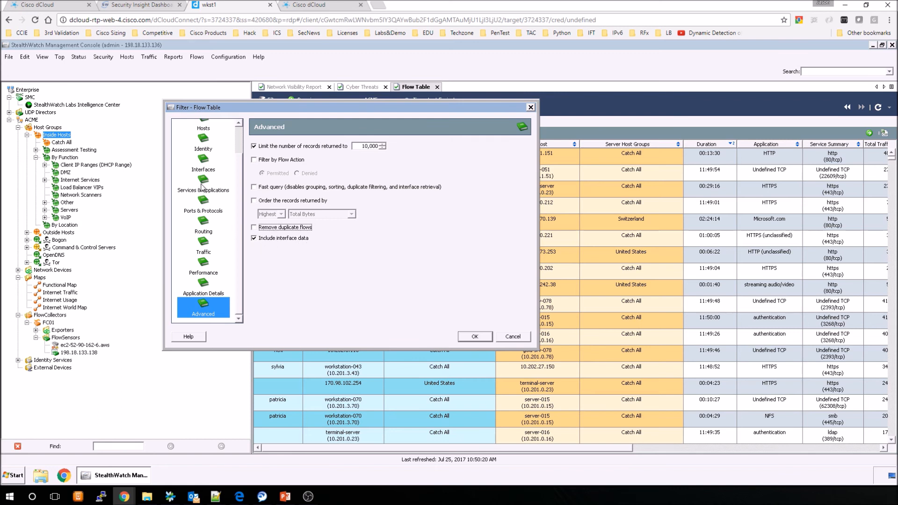
left_click(202, 186)
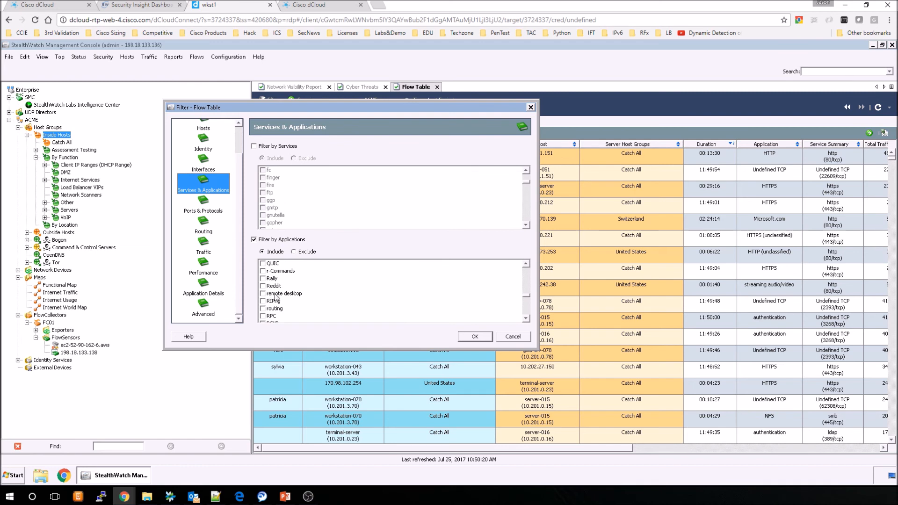
- Check SSH and SSH/SCP (unclassified) under Filter by Applications and apply, showing 18 flows
scroll("down", 3)
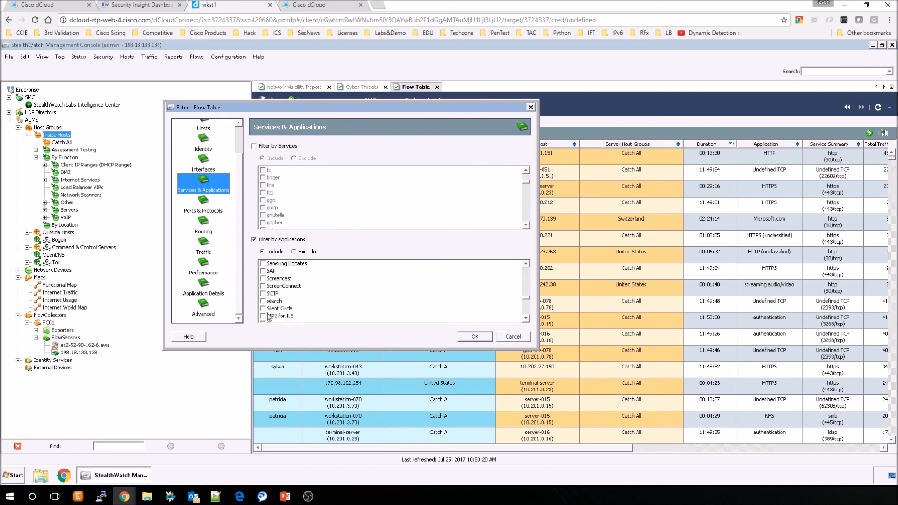
mouse_move(305, 300)
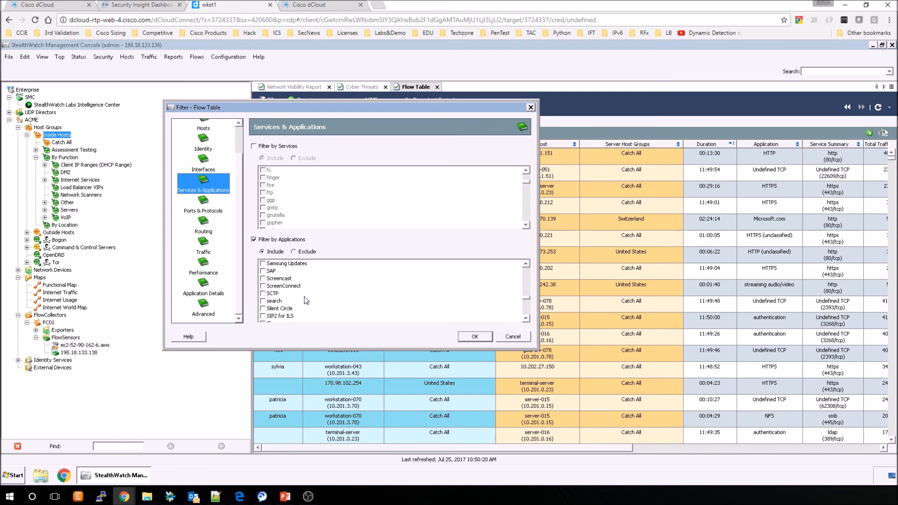
scroll("down", 3)
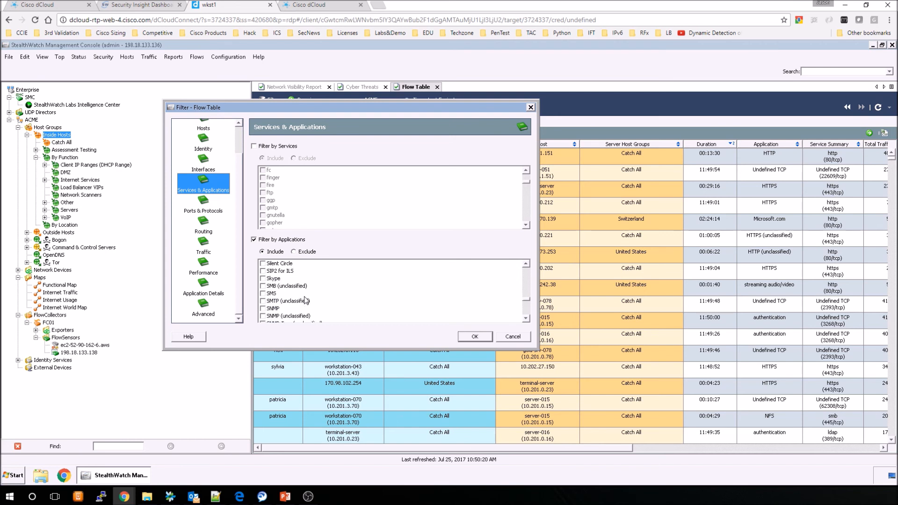
scroll("down", 3)
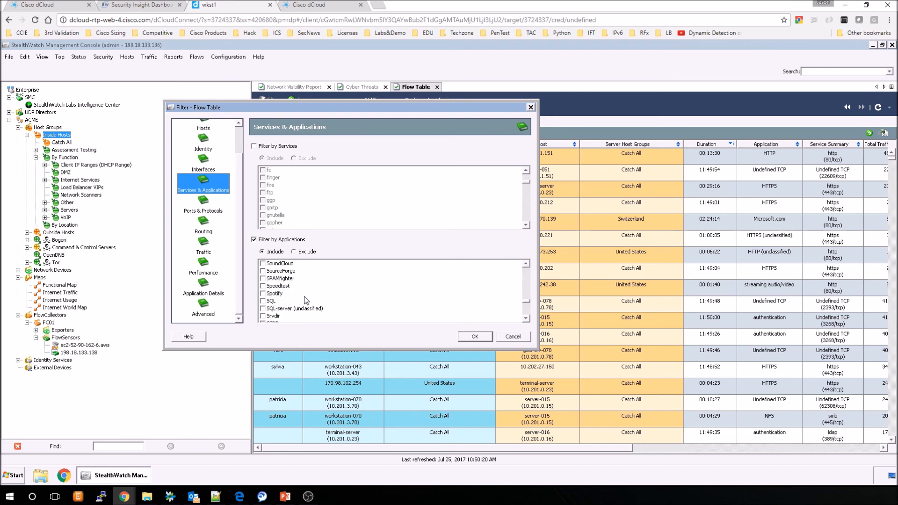
scroll("down", 3)
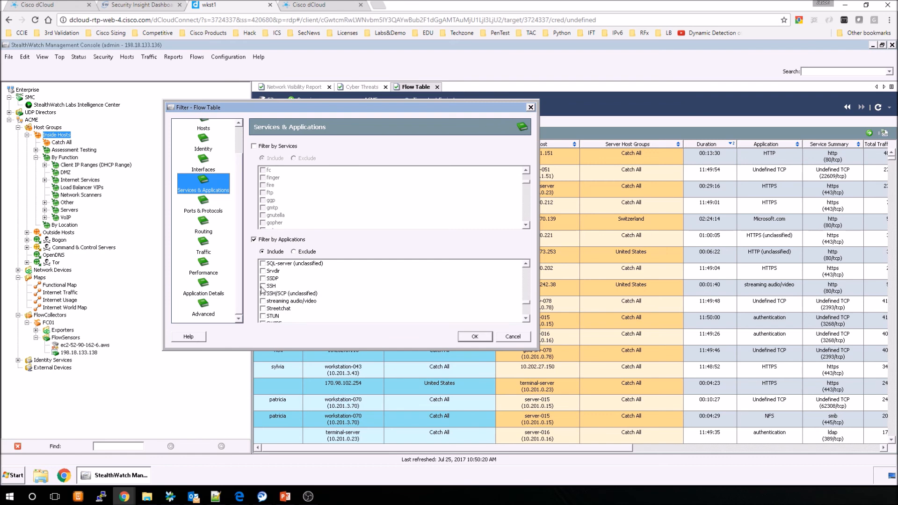
left_click(263, 293)
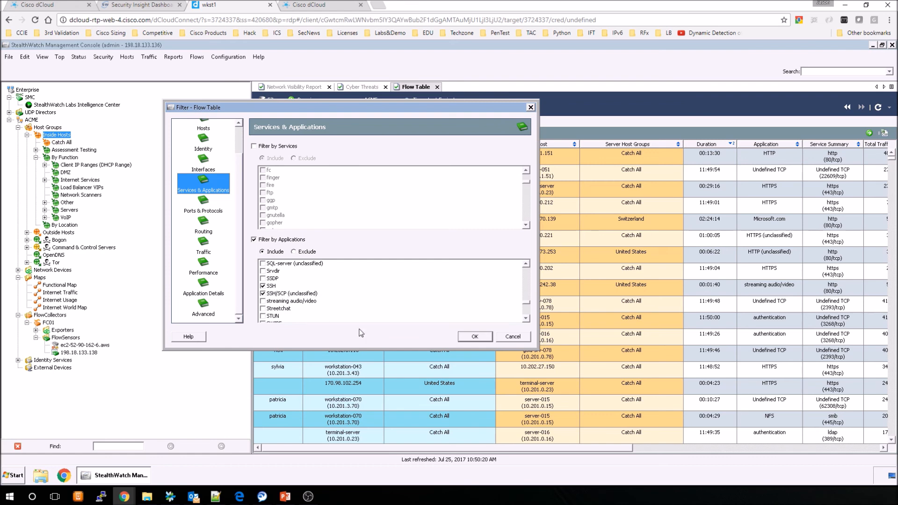
left_click(474, 336)
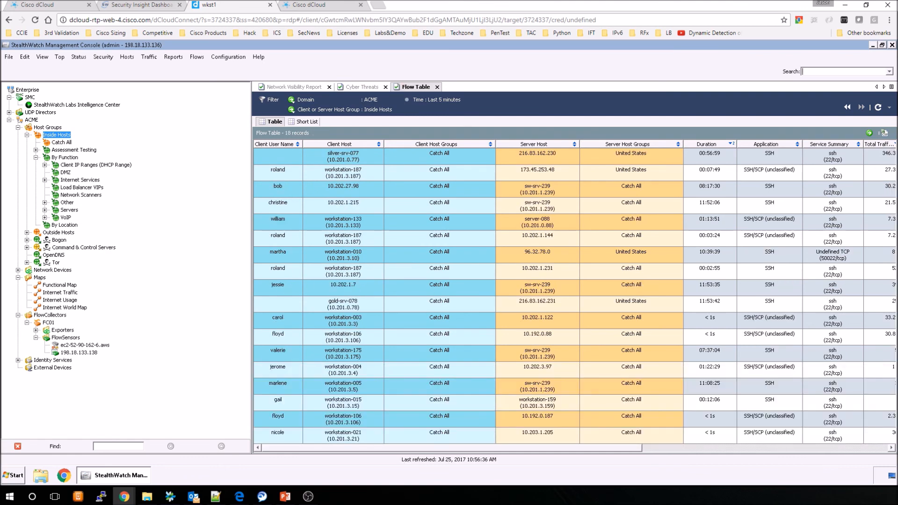
mouse_move(664, 189)
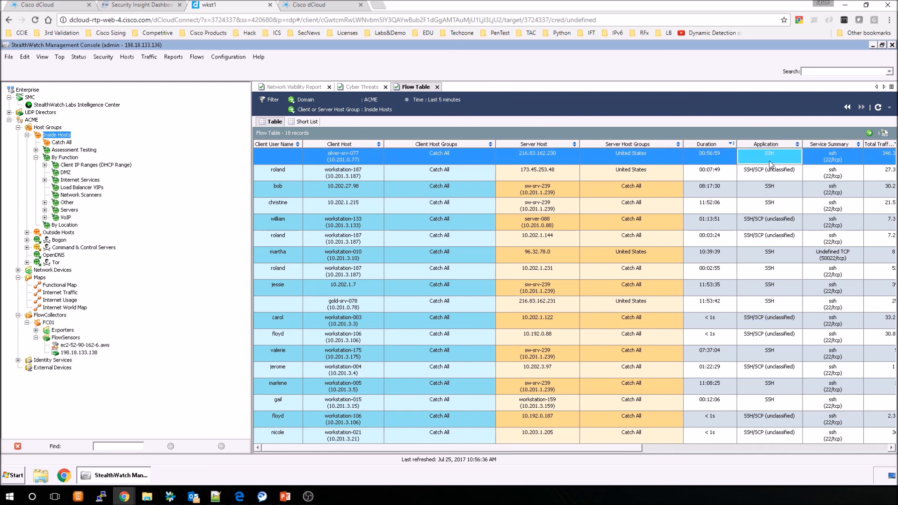
mouse_move(479, 163)
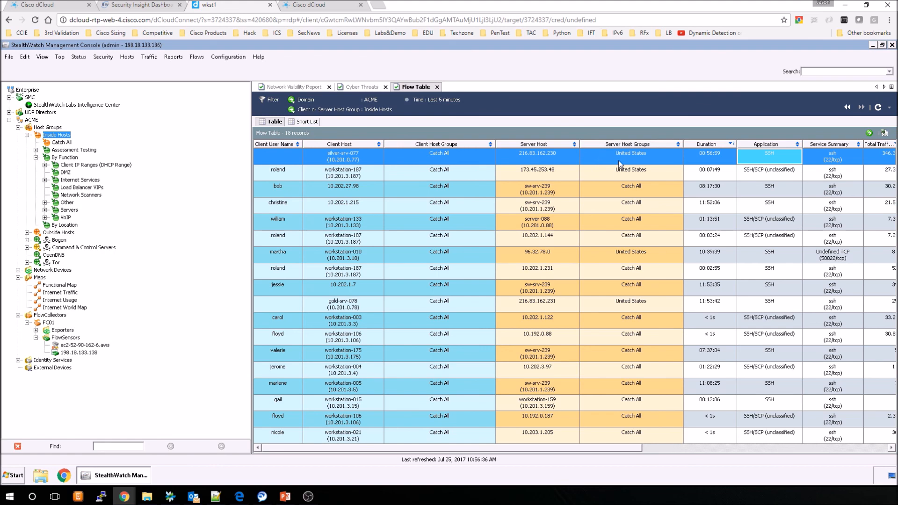
scroll("right", 3)
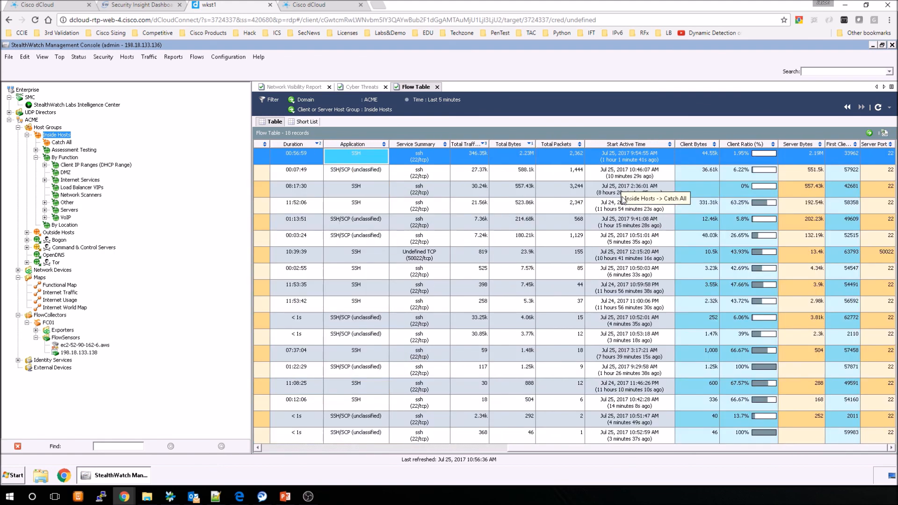